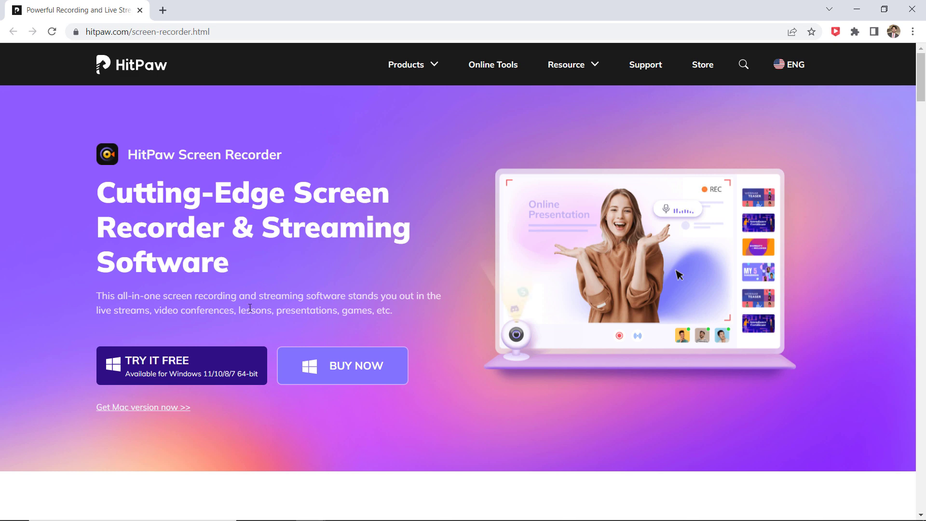
# - Scroll down through the HitPaw Screen Recorder product page to review its features
pyautogui.scroll(-3)
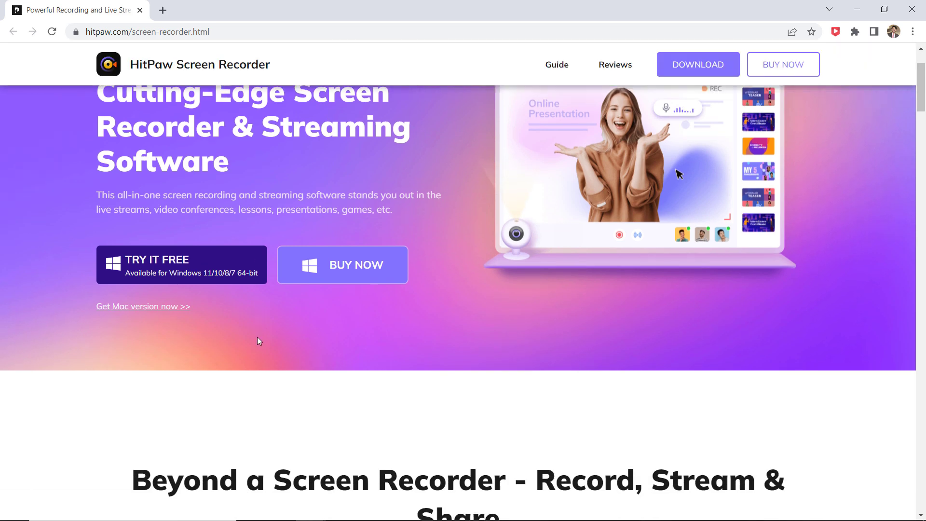
pyautogui.scroll(-3)
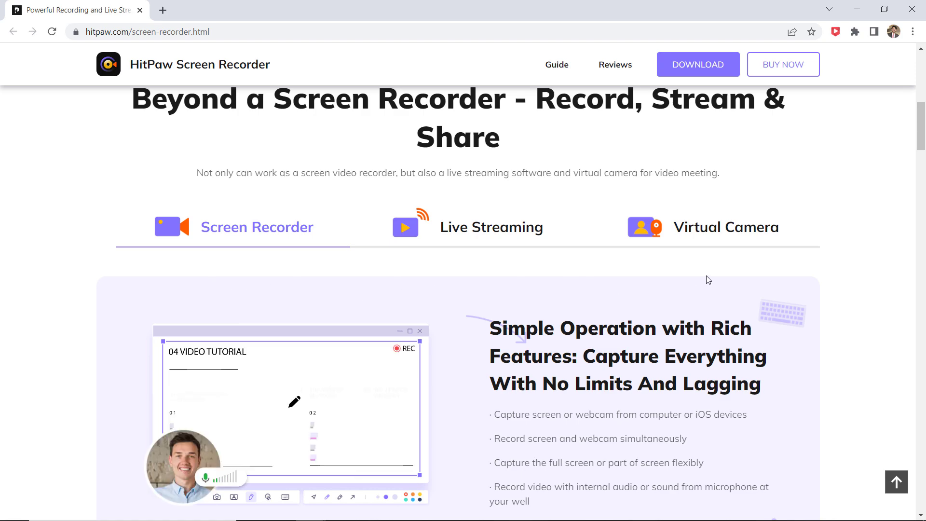
pyautogui.scroll(-3)
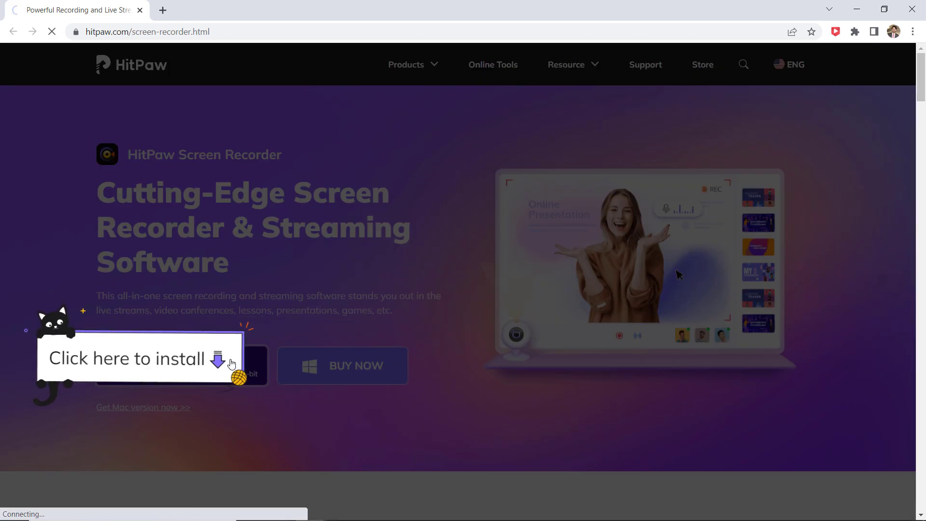
# - Launch the installed recorder and flip between the Live and Record tabs, ending on Record
pyautogui.click(142, 358)
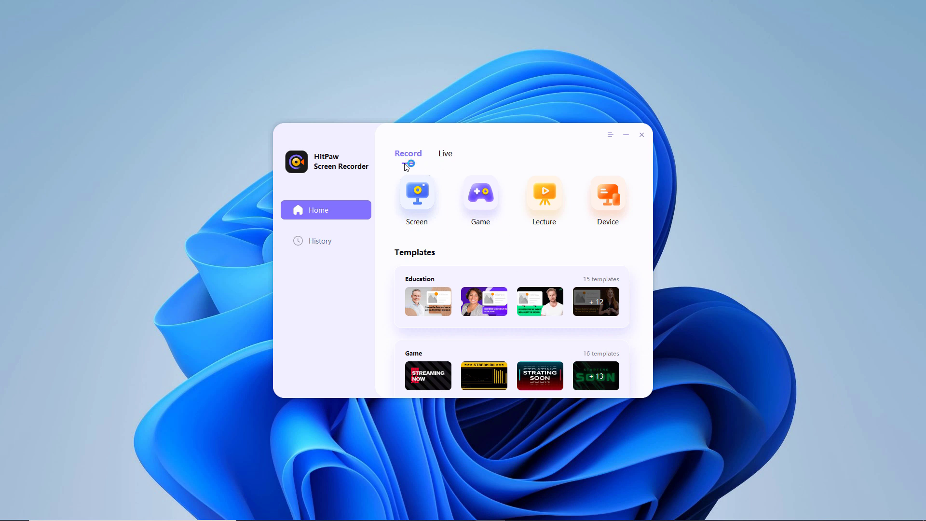
pyautogui.click(444, 153)
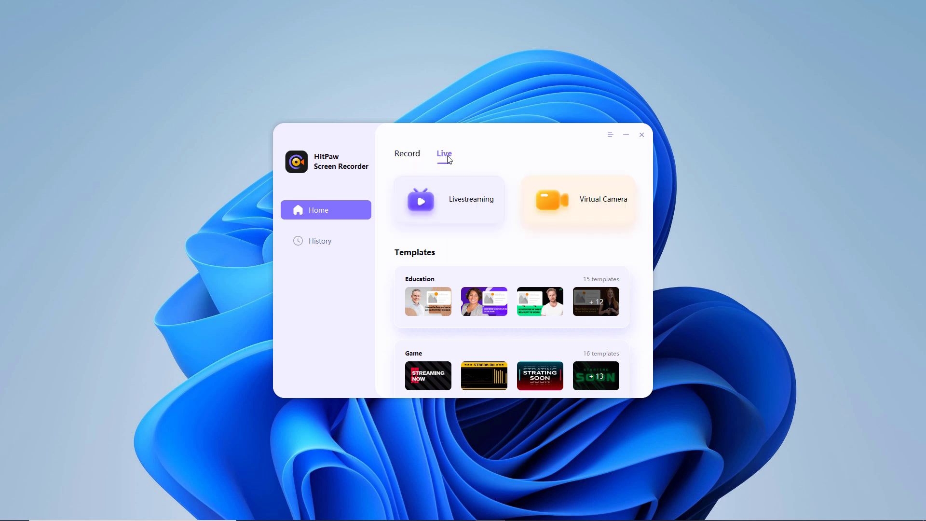
pyautogui.click(407, 154)
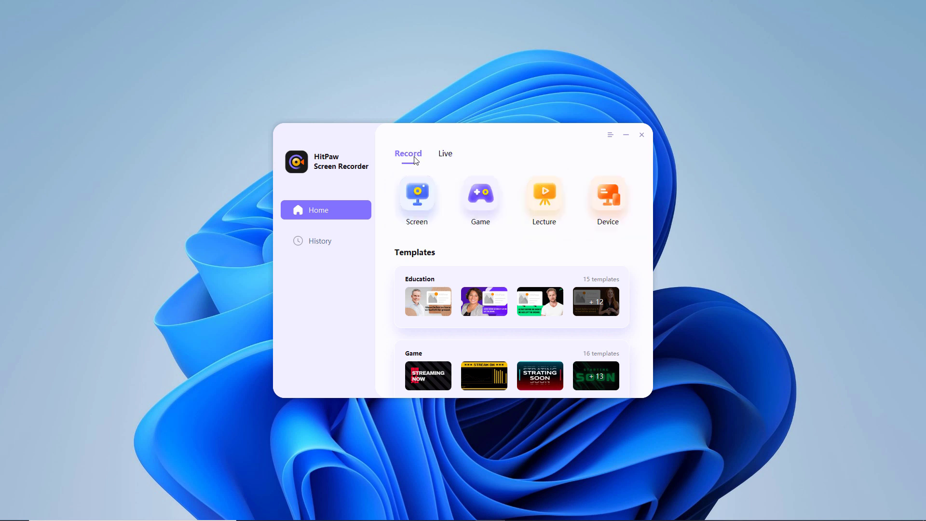
pyautogui.moveTo(431, 231)
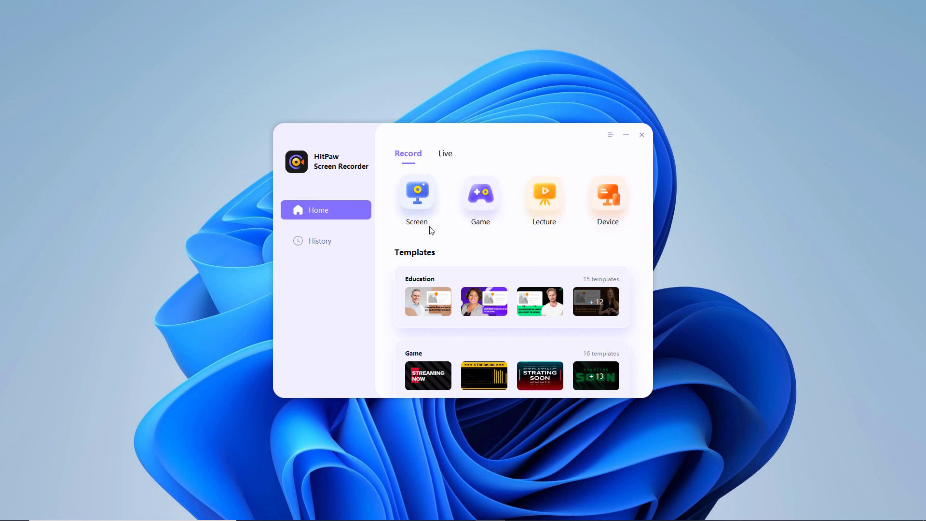
pyautogui.moveTo(538, 242)
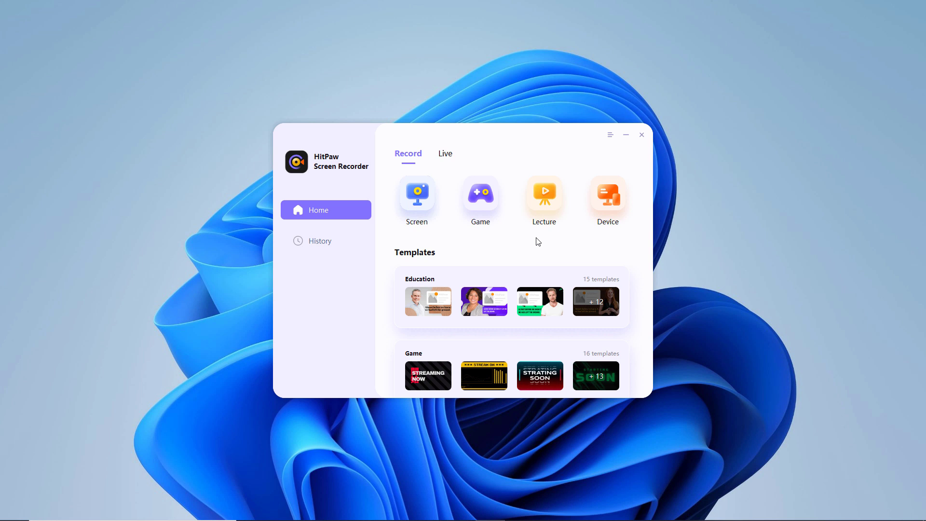
pyautogui.moveTo(446, 244)
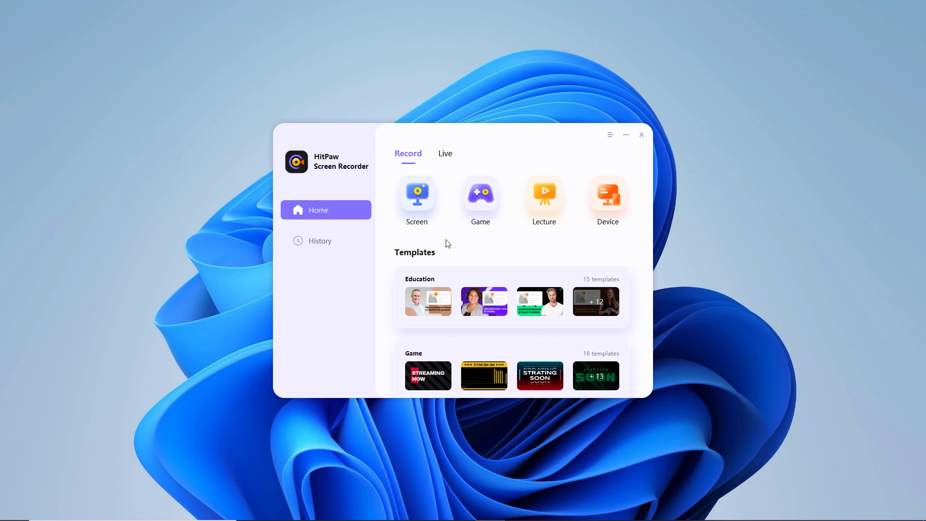
pyautogui.click(445, 154)
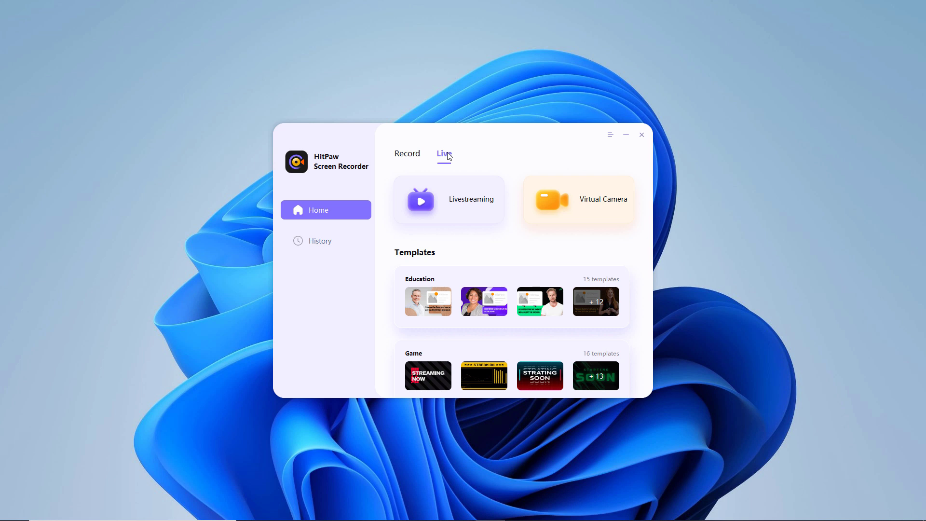
pyautogui.click(407, 155)
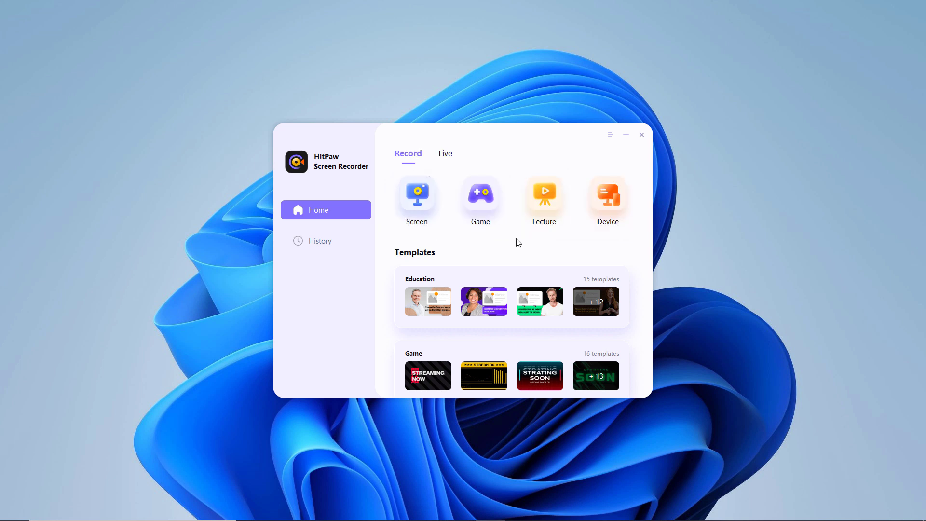
# - Record a selected screen region and capture a screenshot while it is recording
pyautogui.click(417, 195)
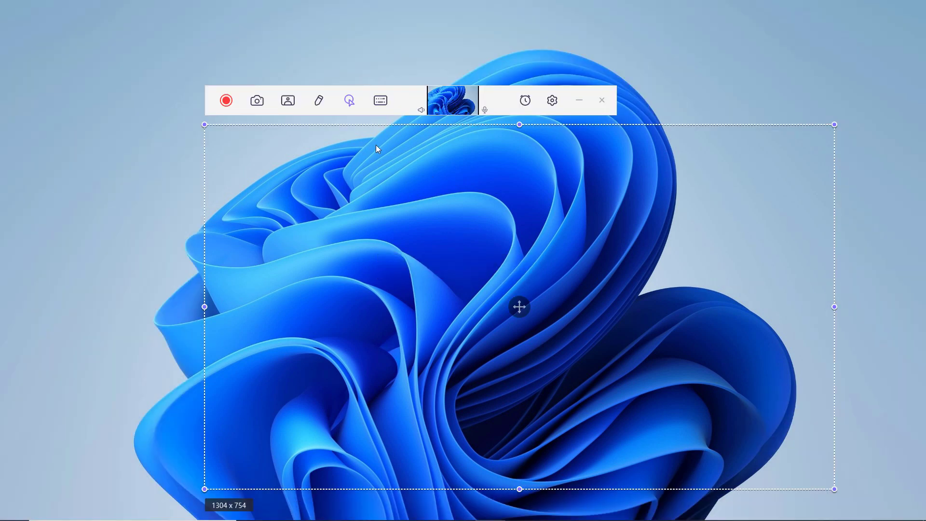
pyautogui.moveTo(239, 117)
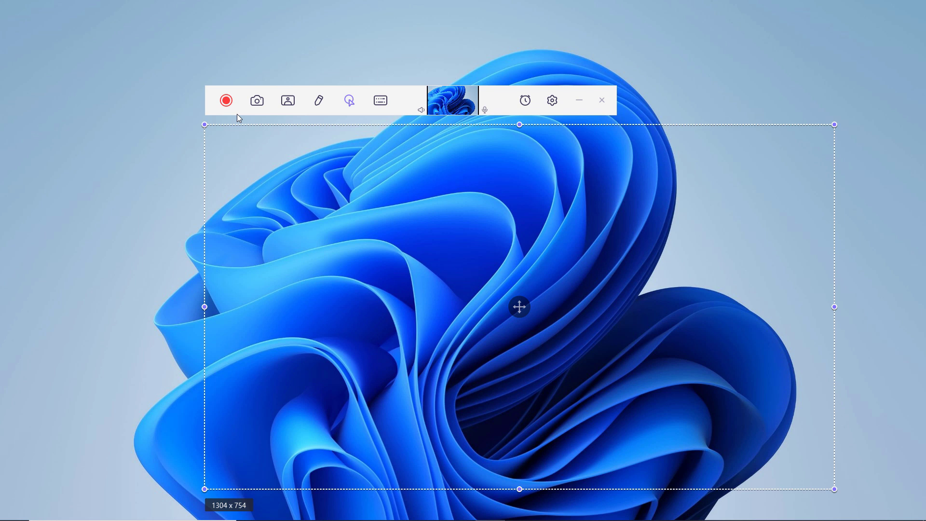
pyautogui.click(226, 100)
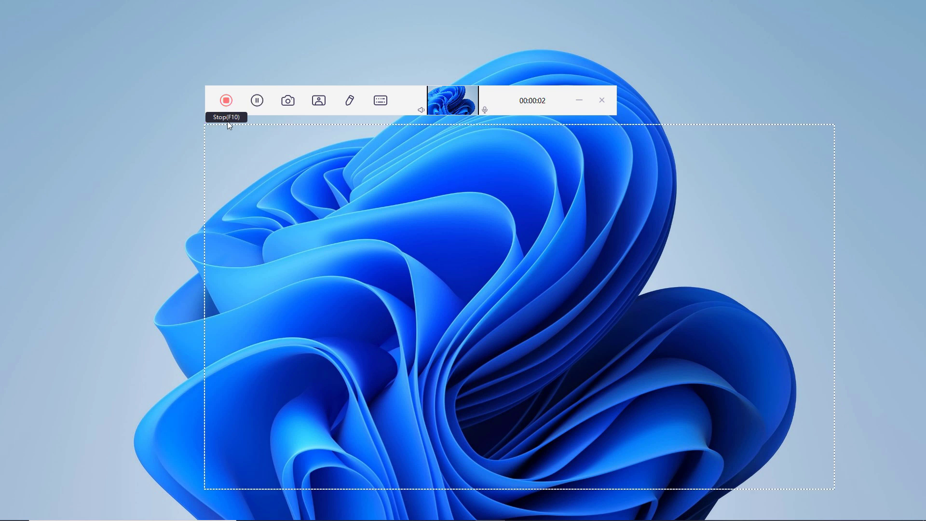
pyautogui.moveTo(256, 100)
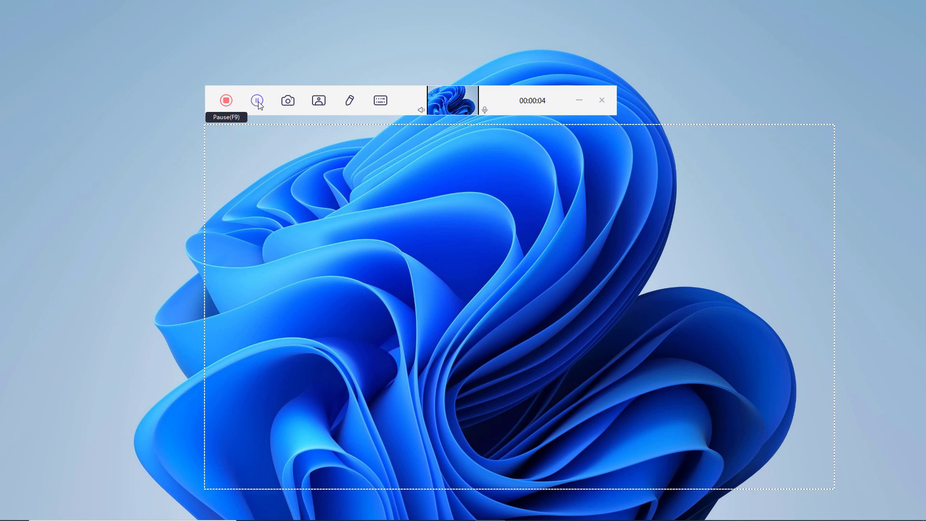
pyautogui.moveTo(288, 100)
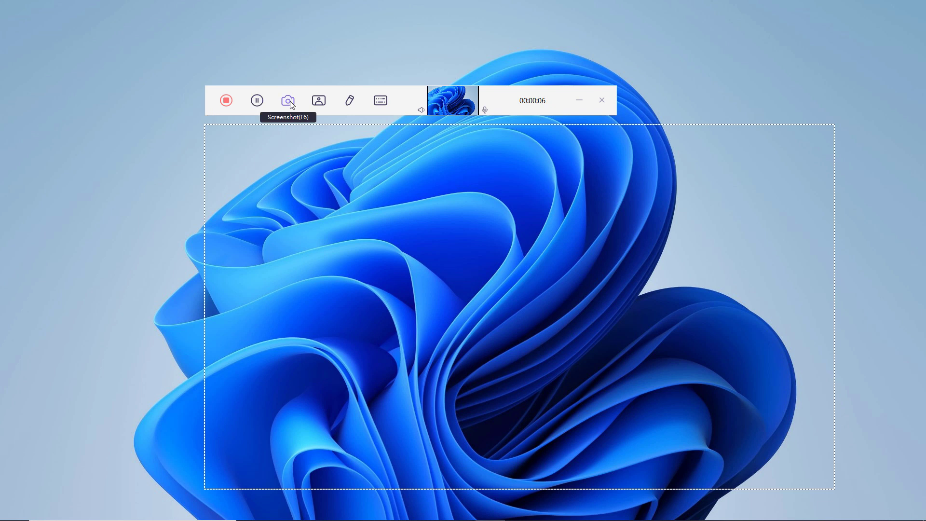
pyautogui.click(288, 100)
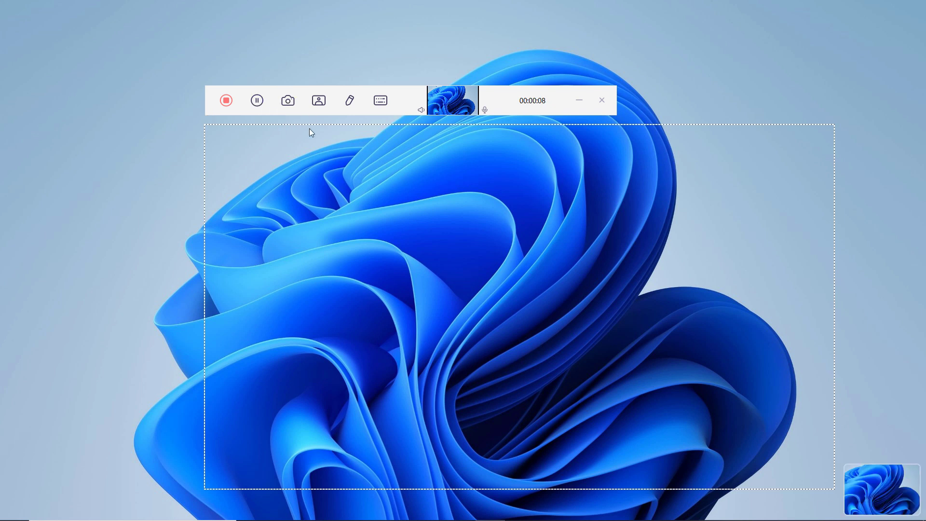
pyautogui.moveTo(758, 373)
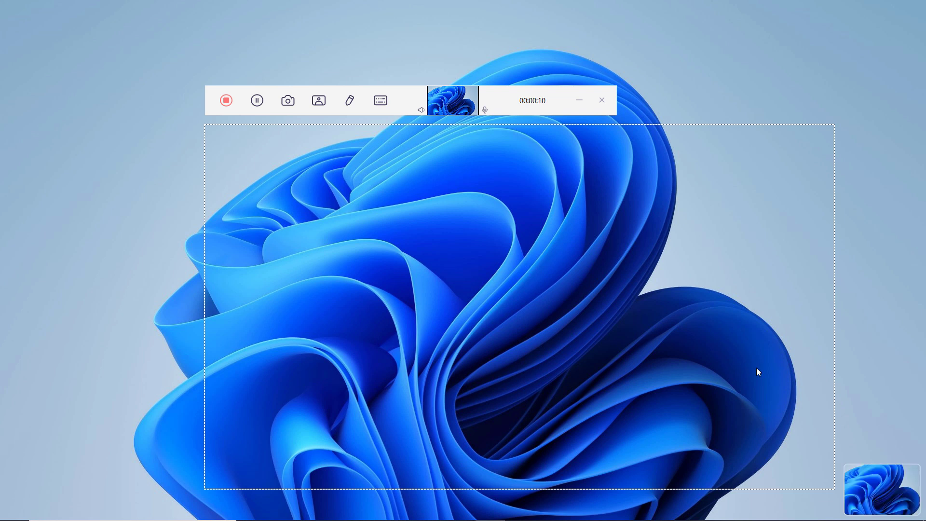
pyautogui.moveTo(319, 100)
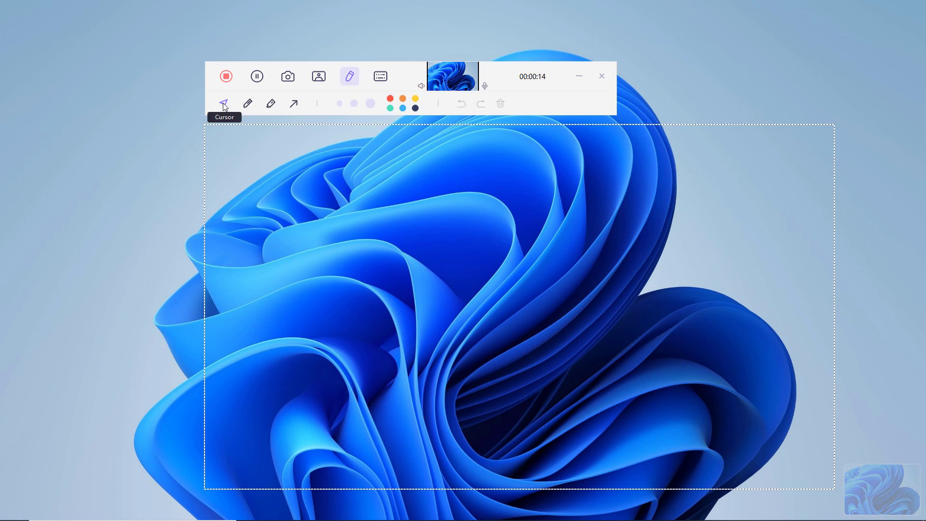
pyautogui.moveTo(325, 165)
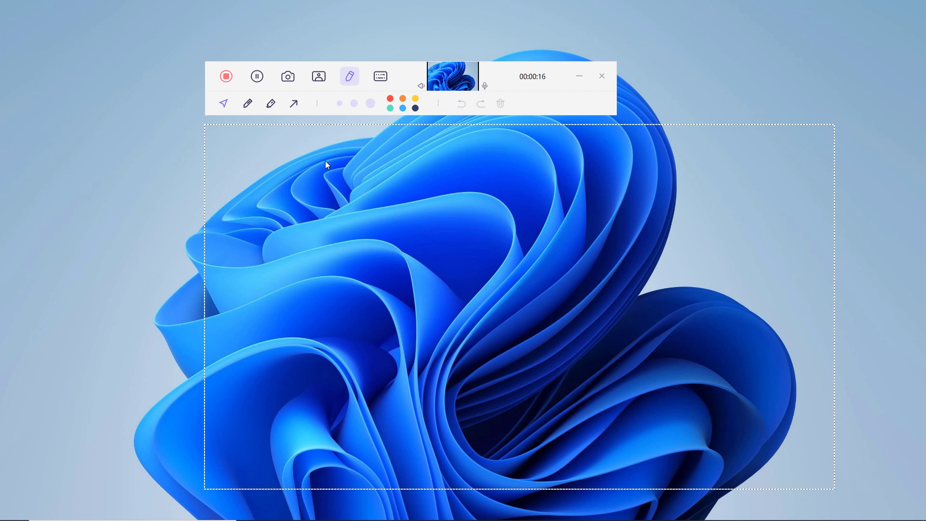
pyautogui.moveTo(248, 103)
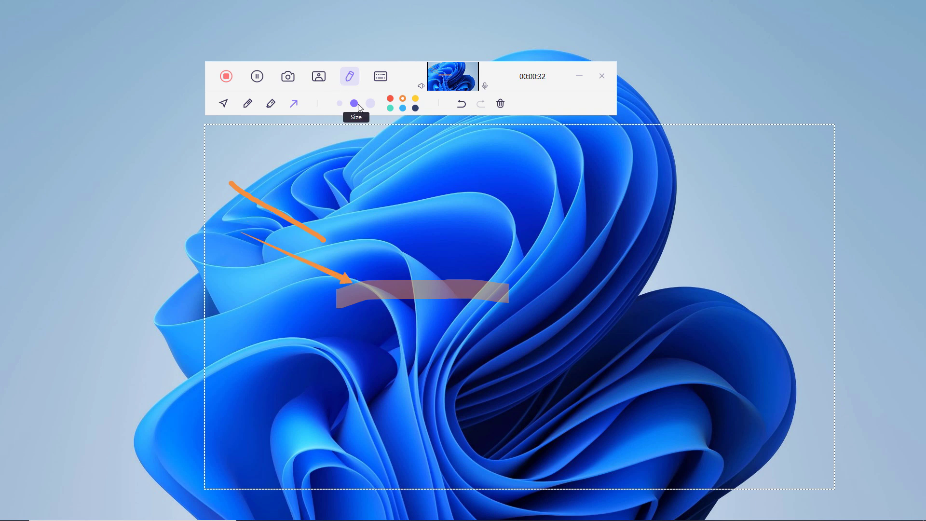
pyautogui.moveTo(431, 110)
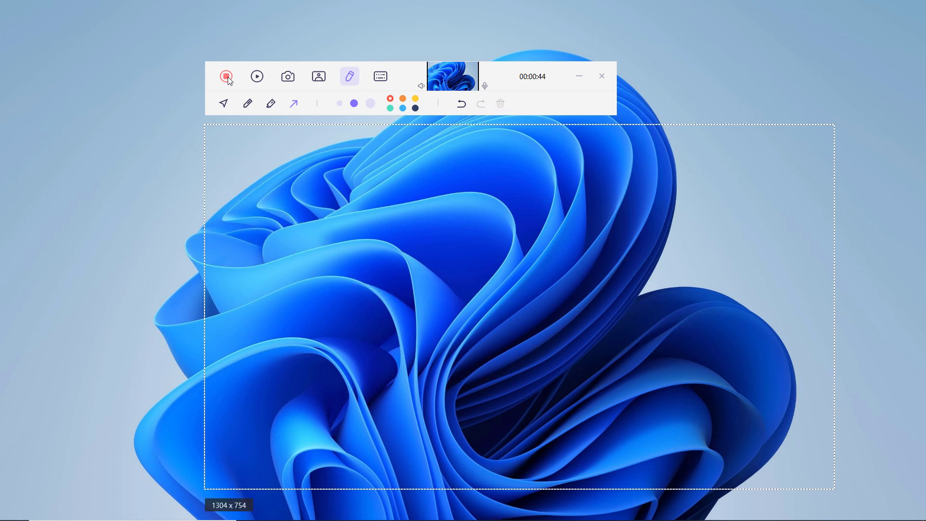
# - Stop and save the recording as a 44-second clip of about 1.6 MB
pyautogui.click(226, 77)
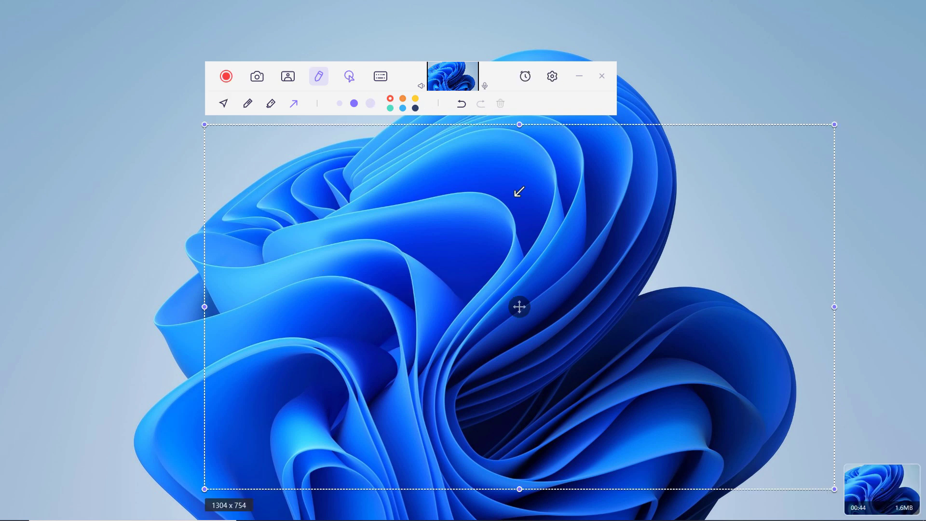
pyautogui.moveTo(552, 77)
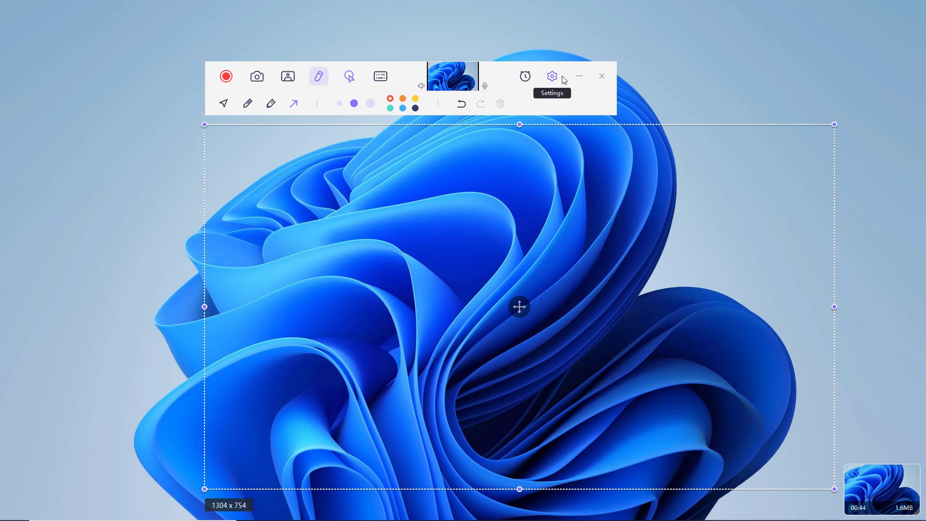
# - Review the general output settings, keeping the frame rate at 30
pyautogui.click(551, 76)
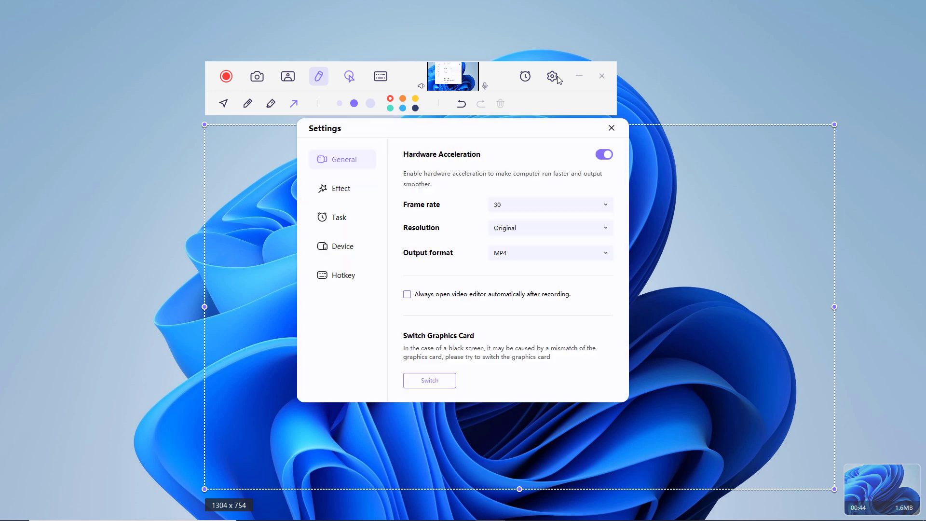
pyautogui.moveTo(554, 83)
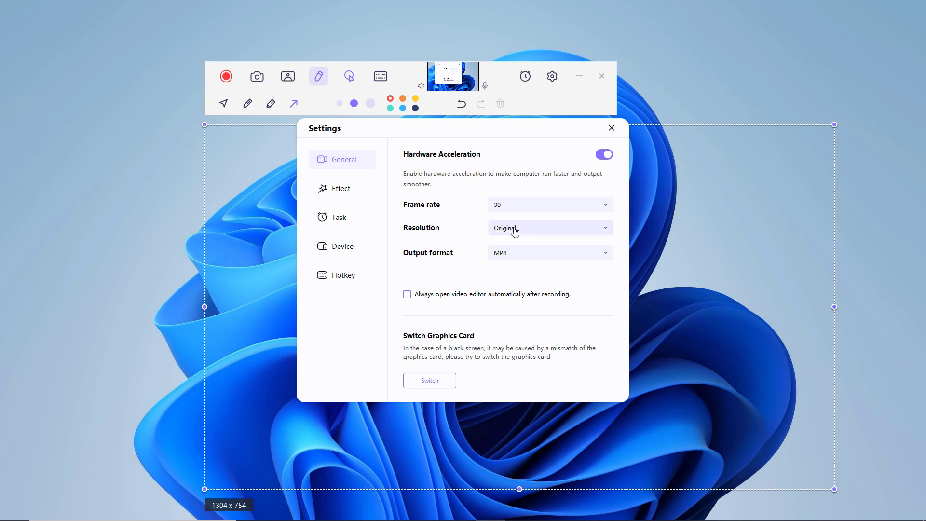
pyautogui.click(549, 205)
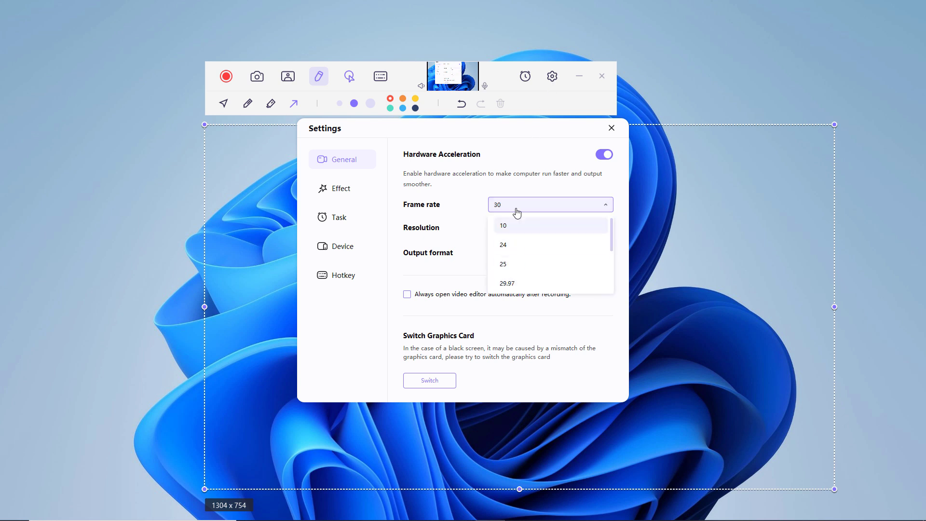
pyautogui.click(497, 204)
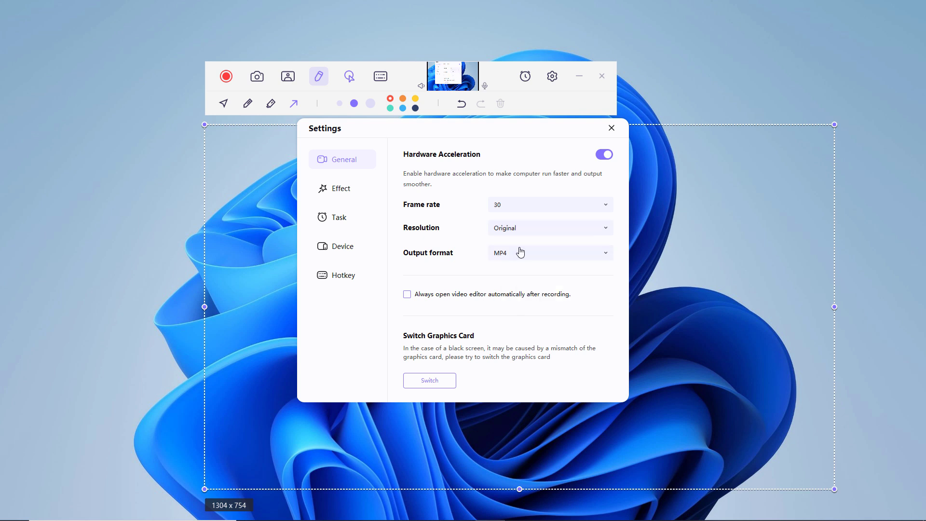
# - Under Effect, show the mouse cursor in recordings with a red highlight colour
pyautogui.click(341, 189)
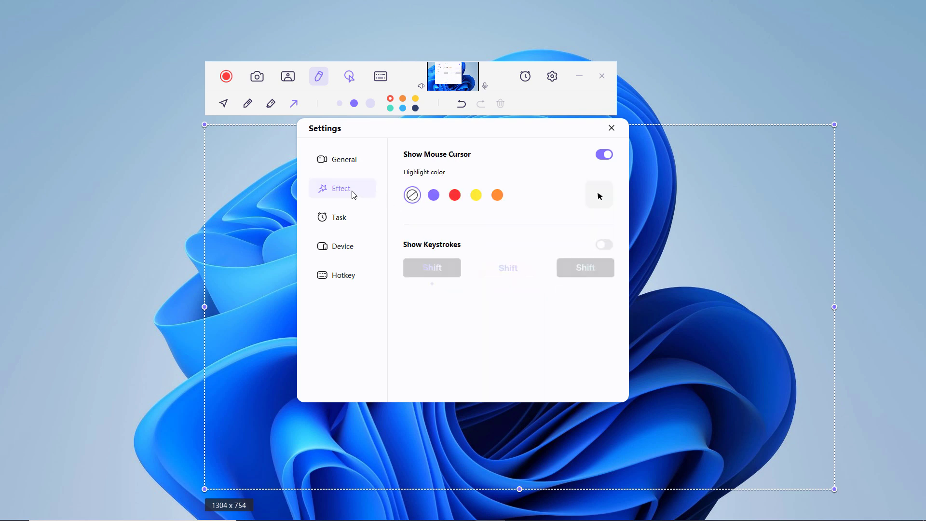
pyautogui.click(434, 195)
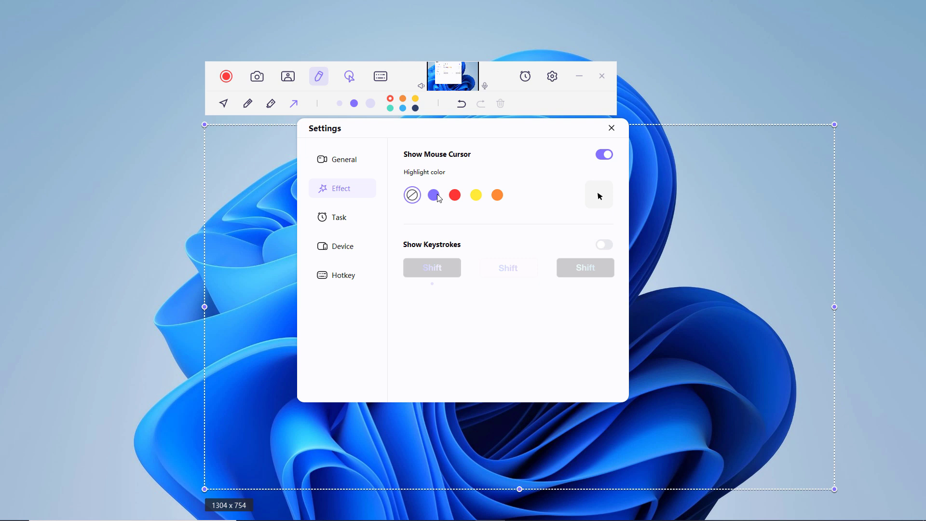
pyautogui.click(455, 195)
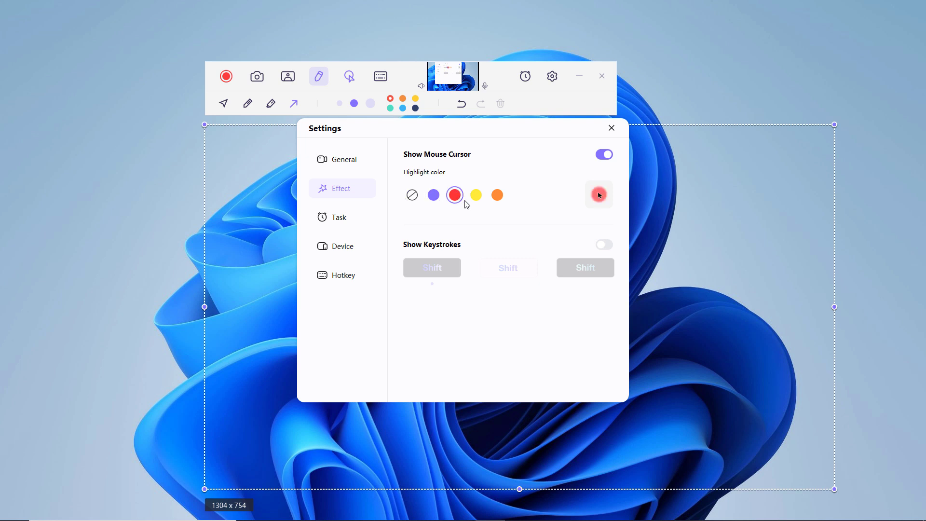
pyautogui.moveTo(488, 208)
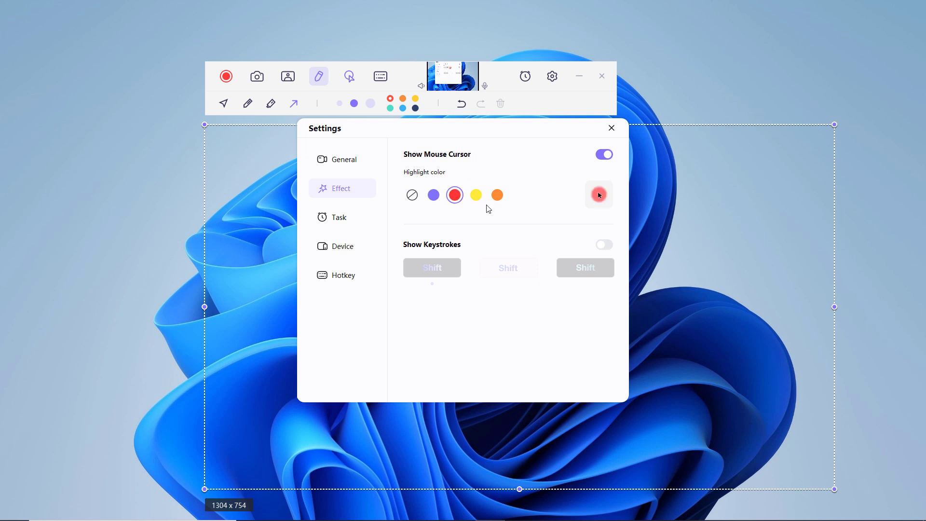
pyautogui.moveTo(586, 212)
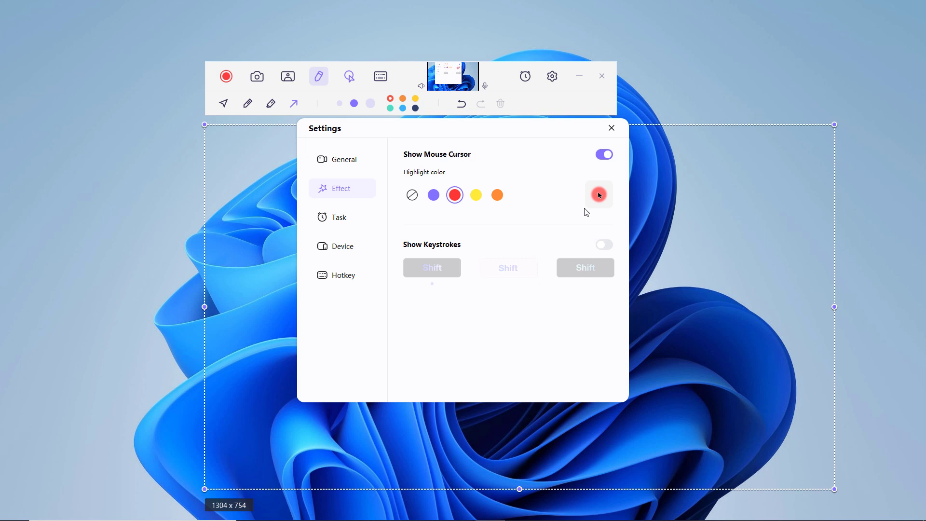
pyautogui.moveTo(354, 219)
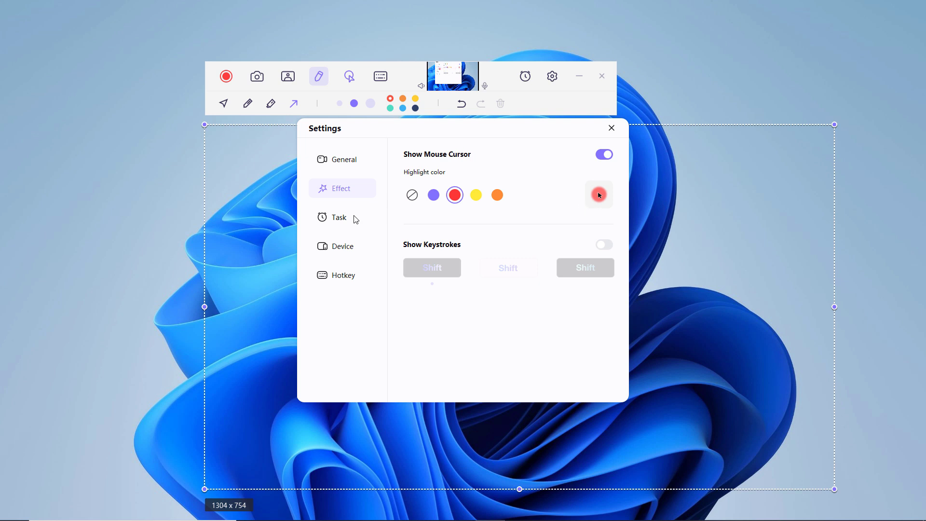
# - Review the Task, Device and Hotkey settings, then close the settings window
pyautogui.click(338, 217)
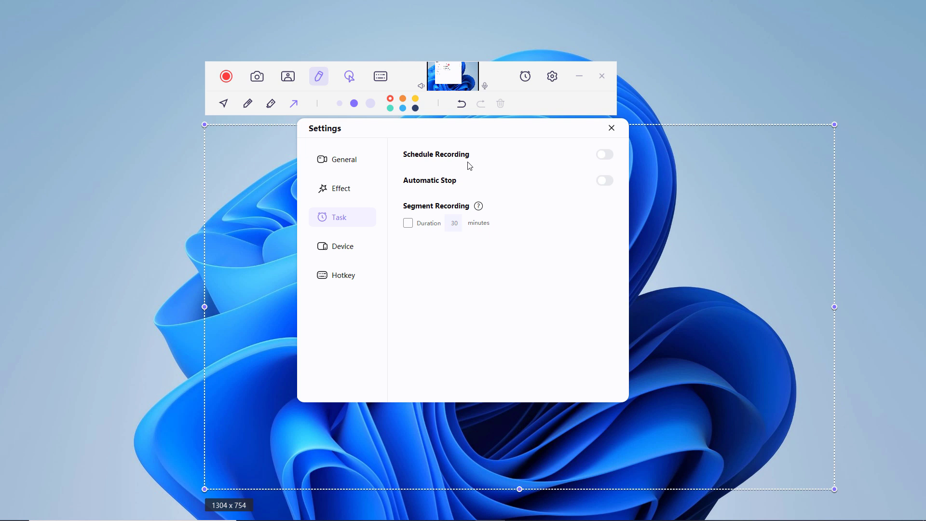
pyautogui.moveTo(508, 186)
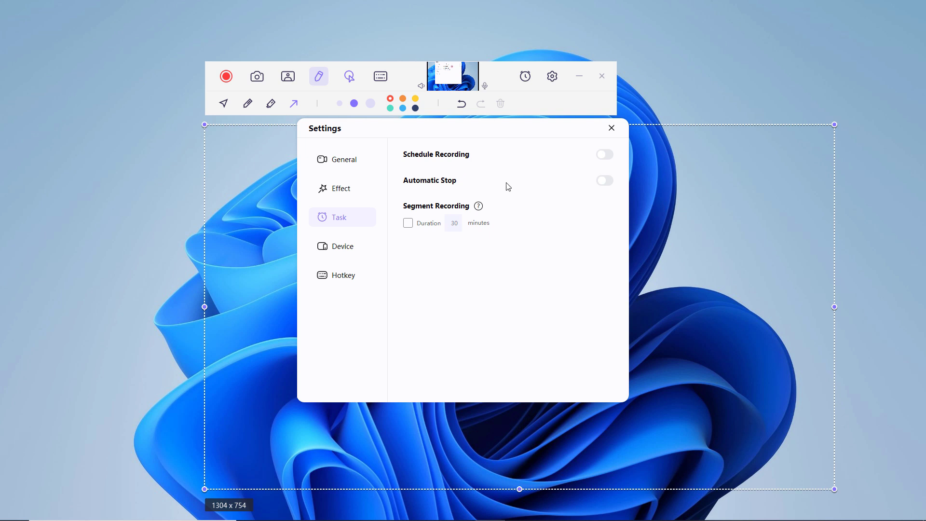
pyautogui.click(342, 246)
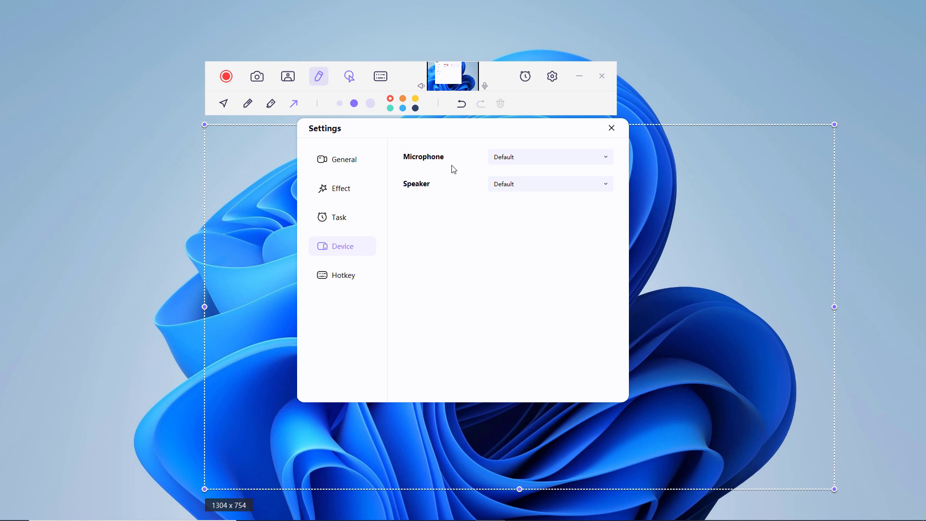
pyautogui.moveTo(450, 196)
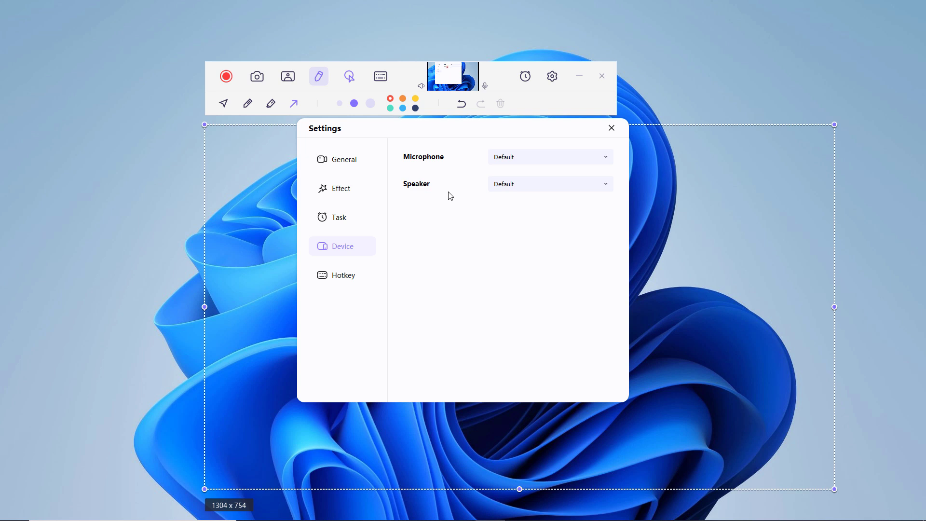
pyautogui.moveTo(440, 216)
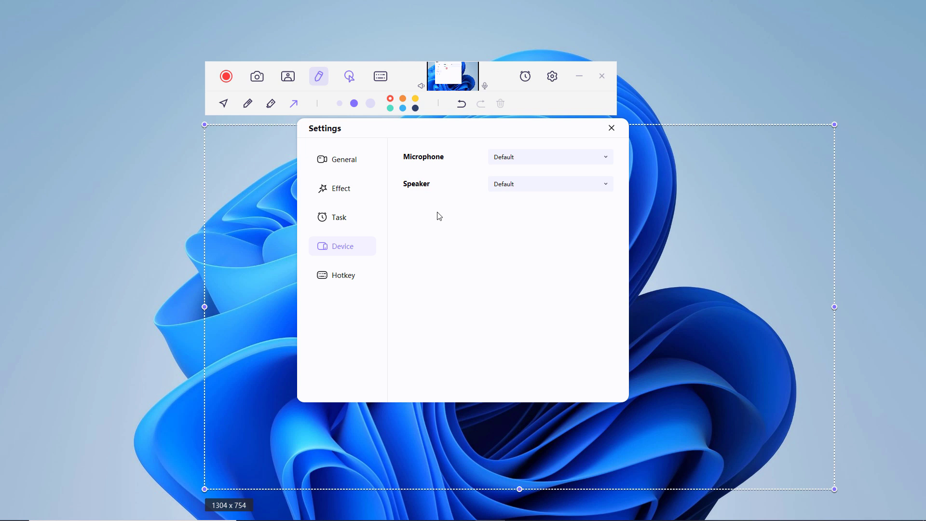
pyautogui.moveTo(380, 286)
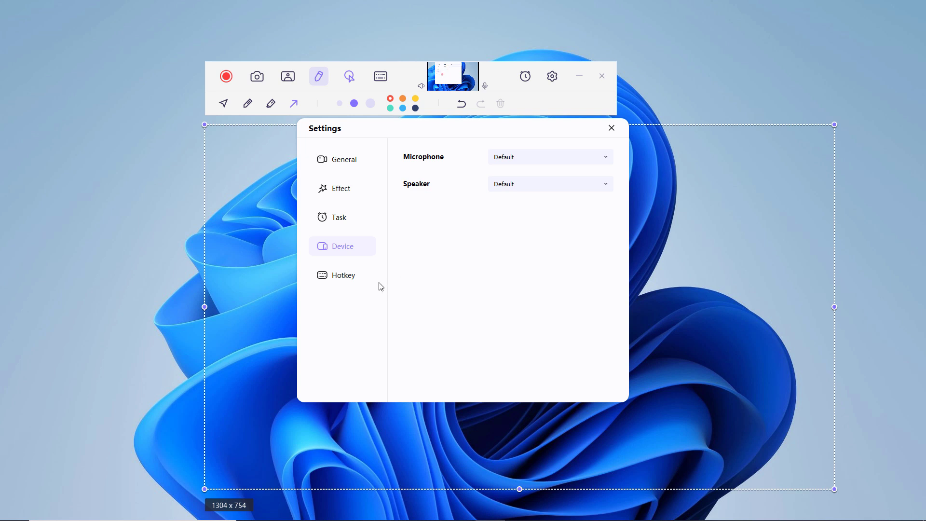
pyautogui.click(342, 275)
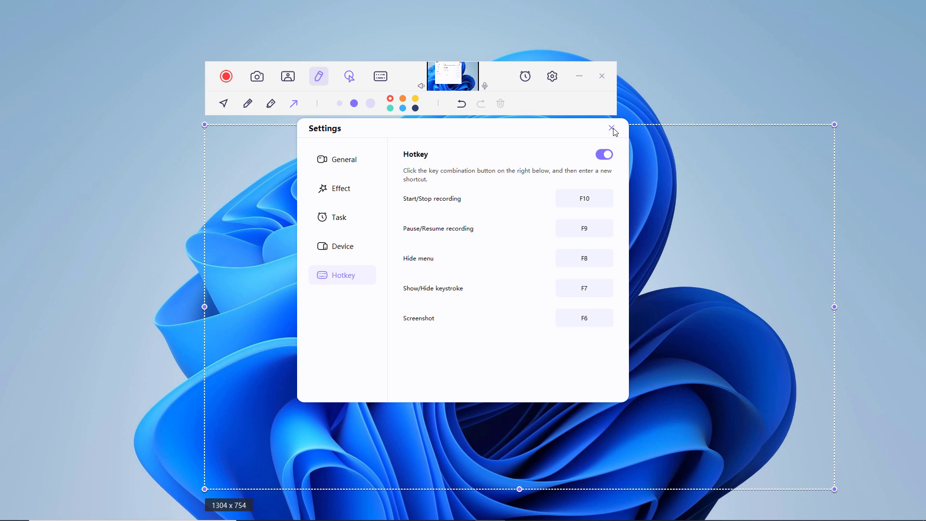
pyautogui.click(612, 128)
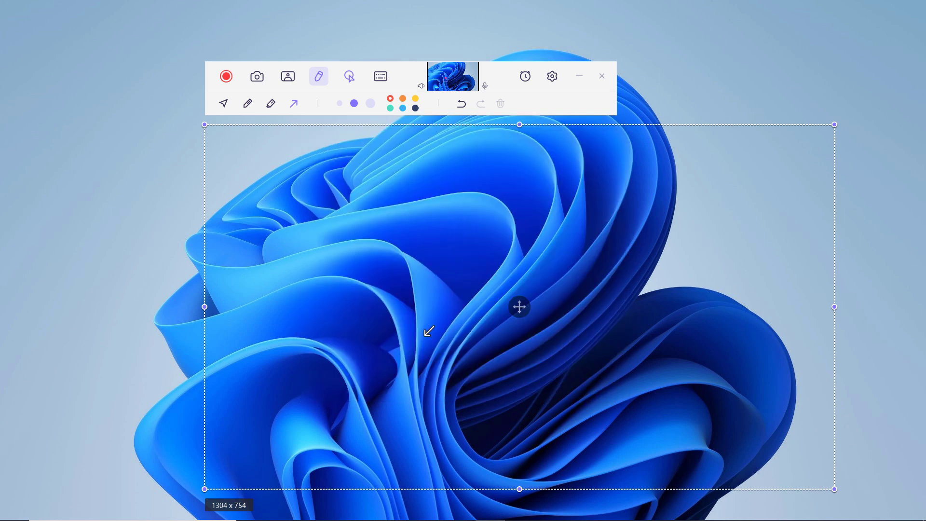
# - Return to the home window and show the Livestreaming and Virtual Camera options
pyautogui.click(601, 77)
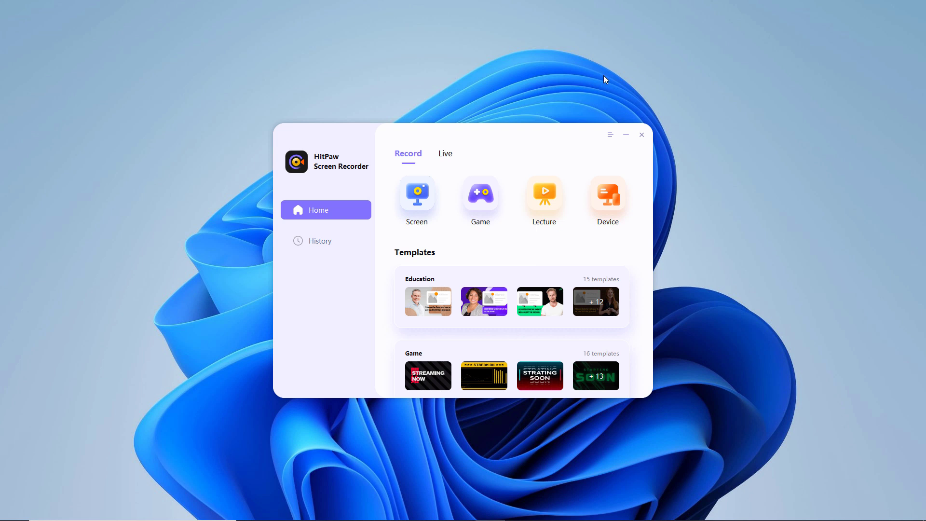
pyautogui.moveTo(480, 192)
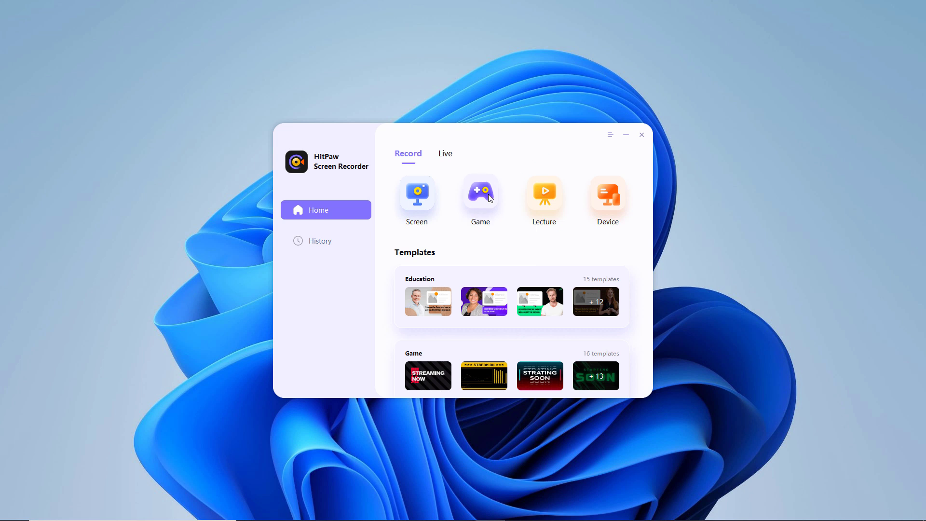
pyautogui.click(445, 153)
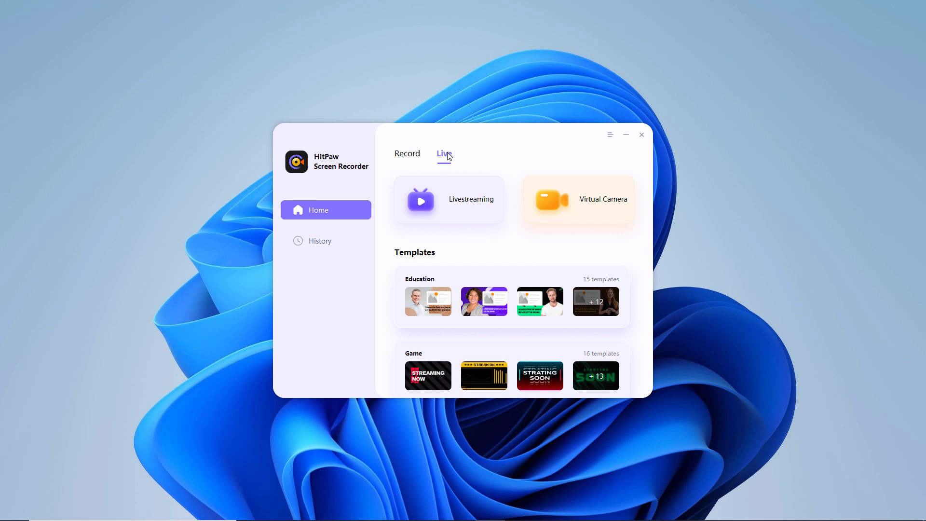
pyautogui.moveTo(438, 217)
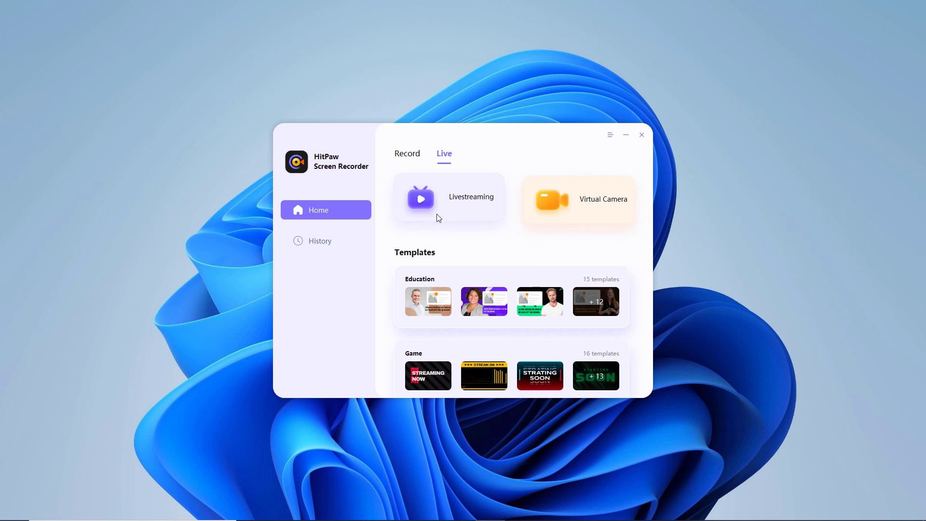
# - Open the livestreaming studio and apply an Education template to the scene
pyautogui.click(449, 198)
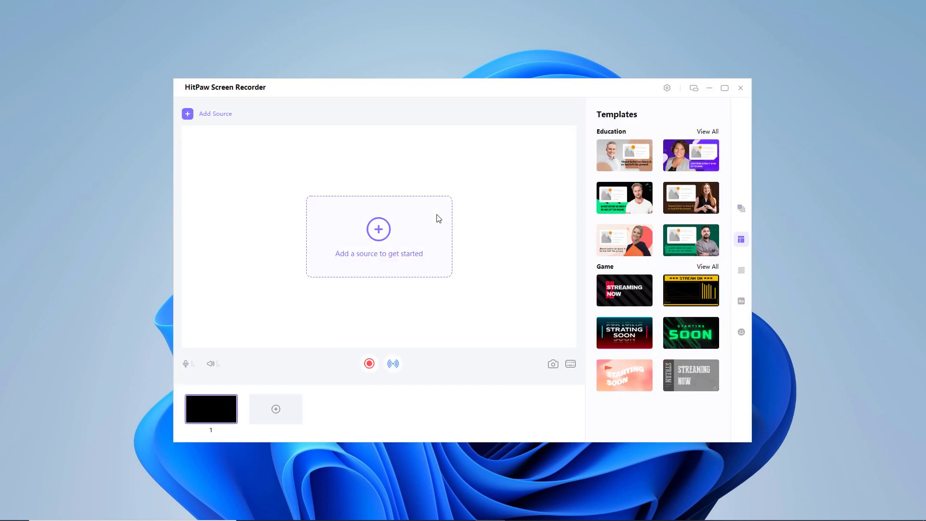
pyautogui.moveTo(378, 230)
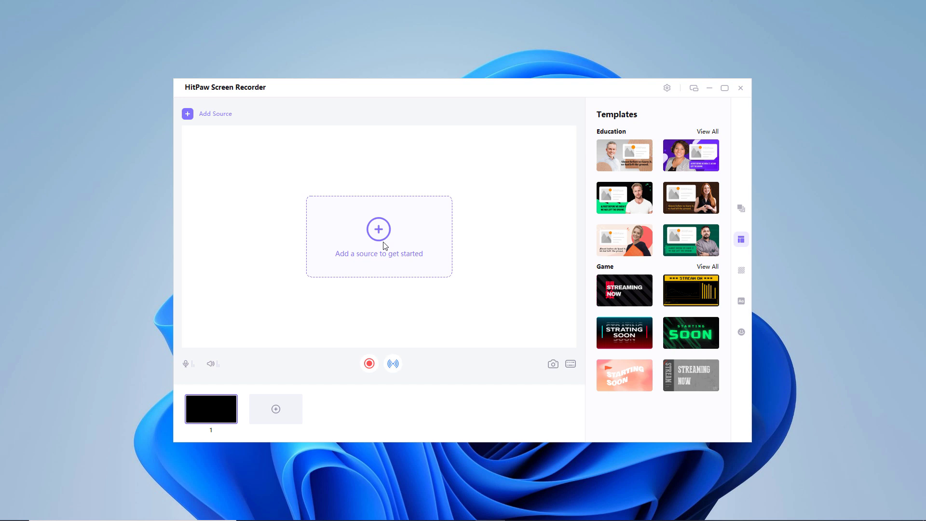
pyautogui.moveTo(704, 161)
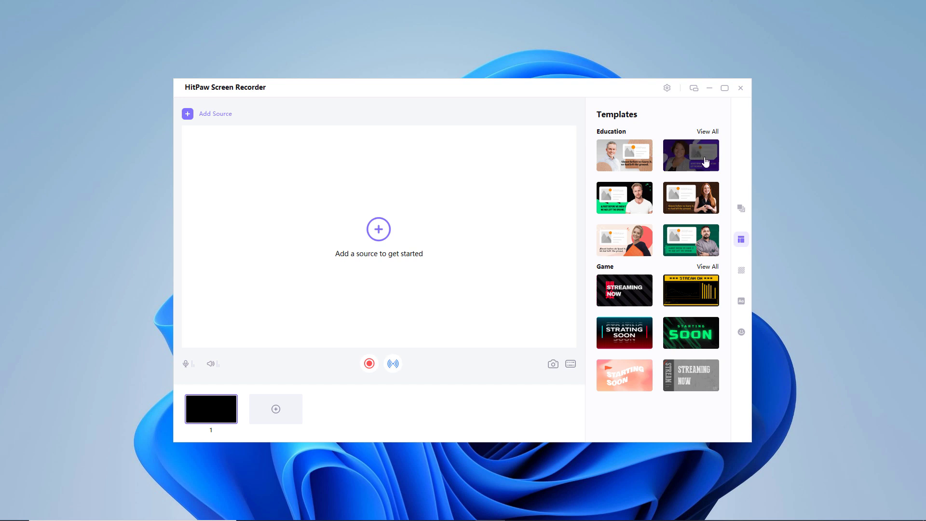
pyautogui.click(691, 240)
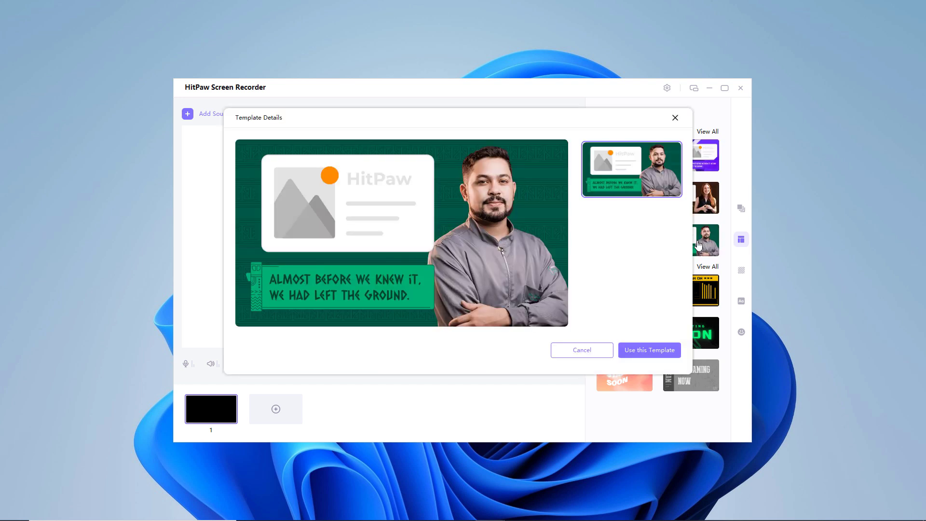
pyautogui.moveTo(694, 277)
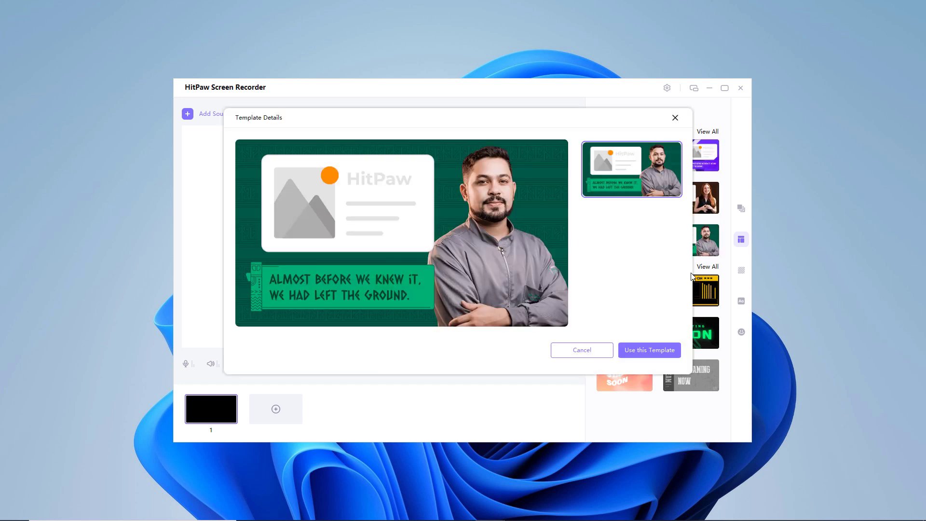
pyautogui.click(580, 349)
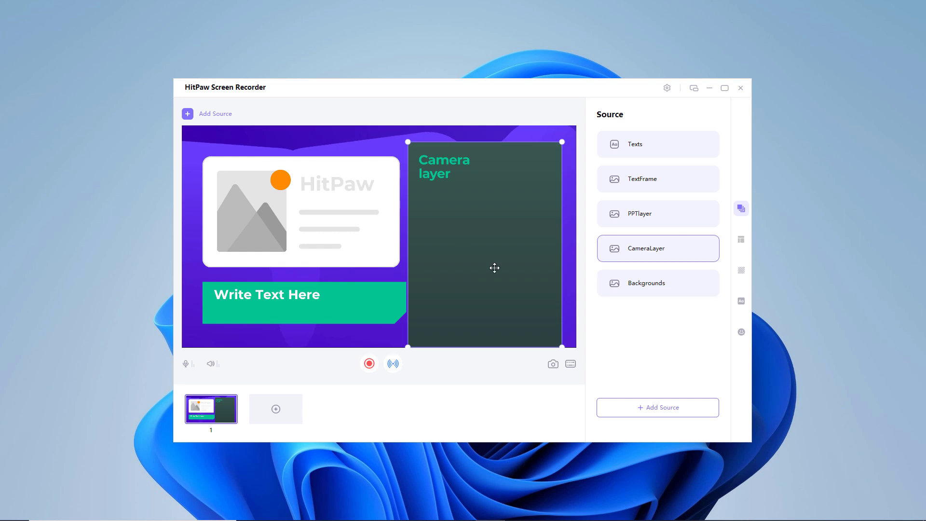
# - Add a game capture source and a screen capture source to the scene
pyautogui.click(215, 114)
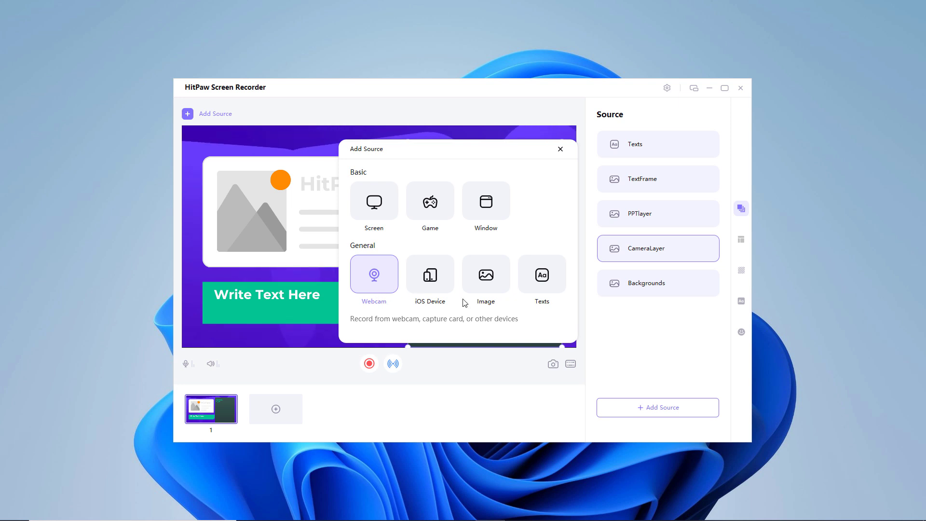
pyautogui.click(374, 201)
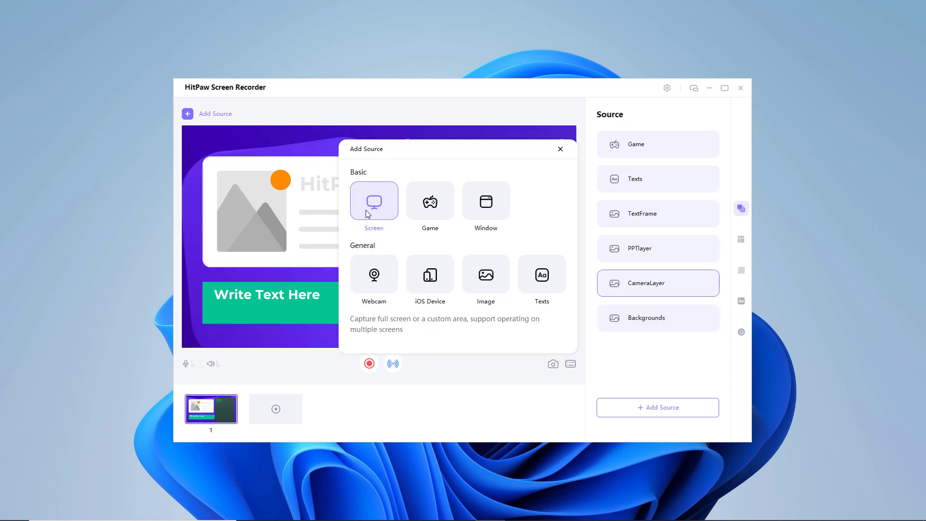
pyautogui.click(374, 202)
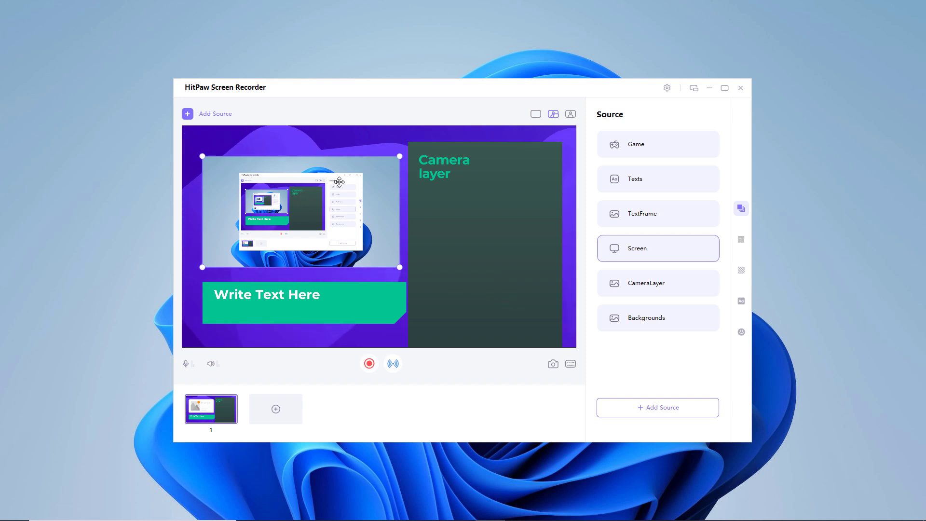
# - Set the template's banner text to 'Write Text Here'
pyautogui.click(634, 179)
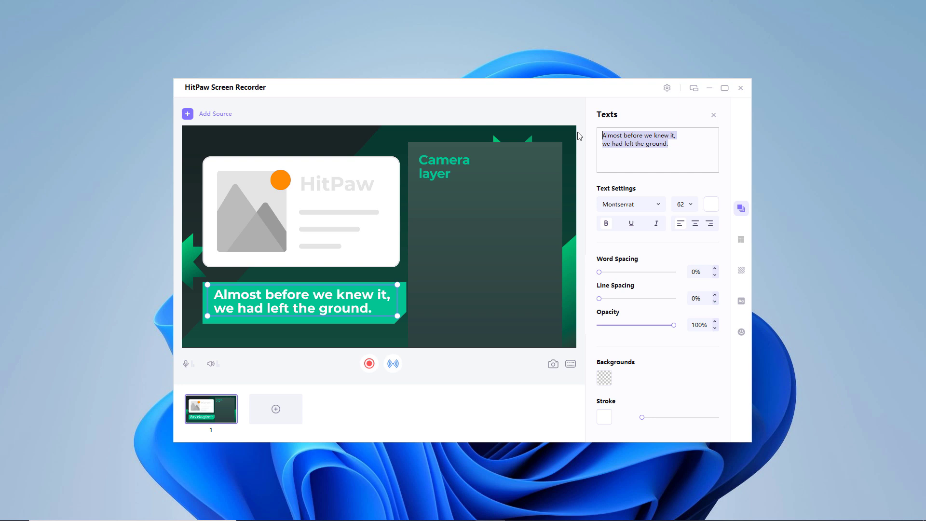
pyautogui.write('Writ')
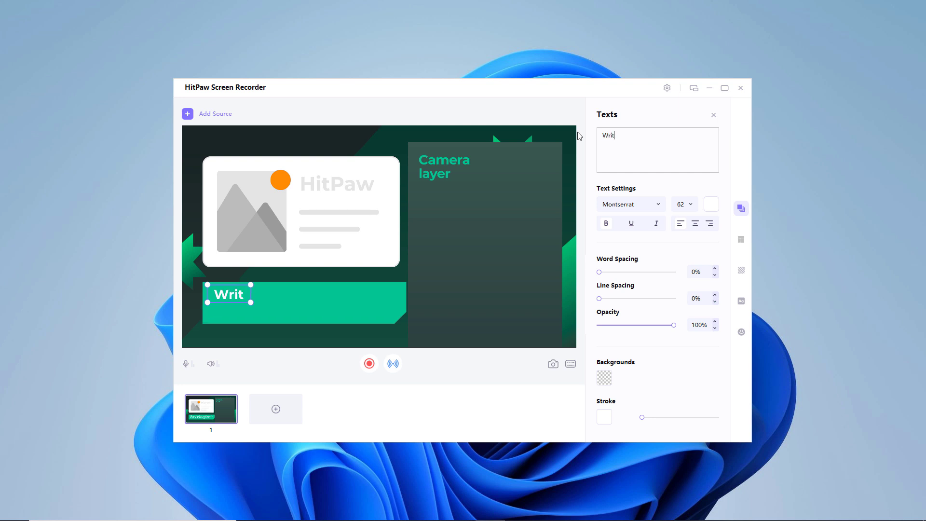
pyautogui.write('e Tex')
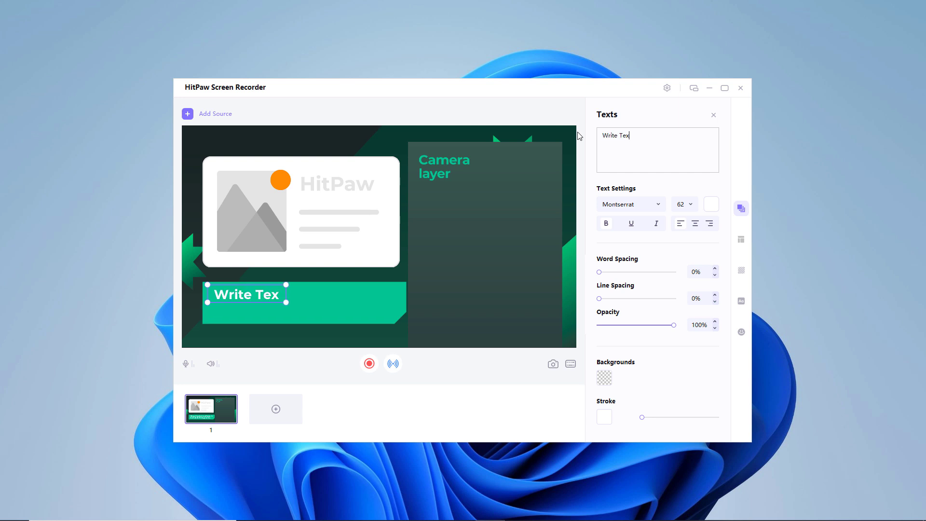
pyautogui.write('t Here')
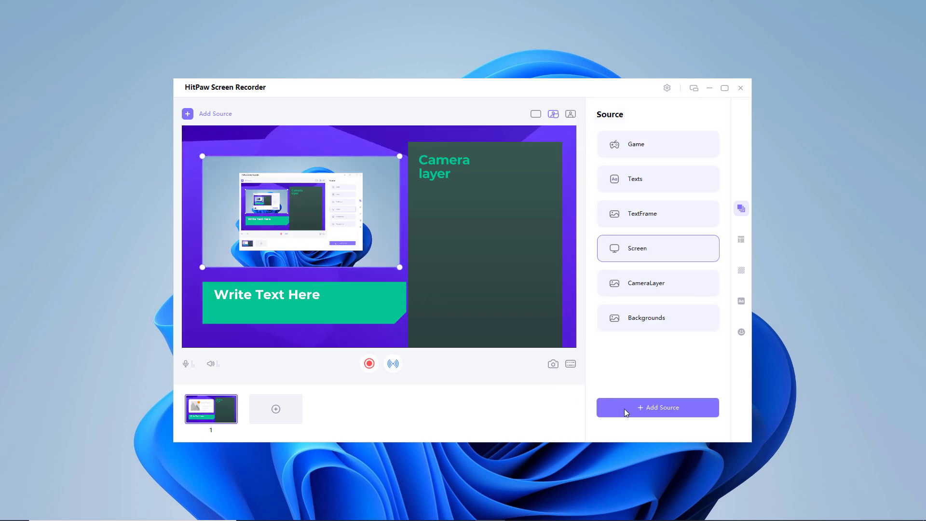
pyautogui.click(657, 407)
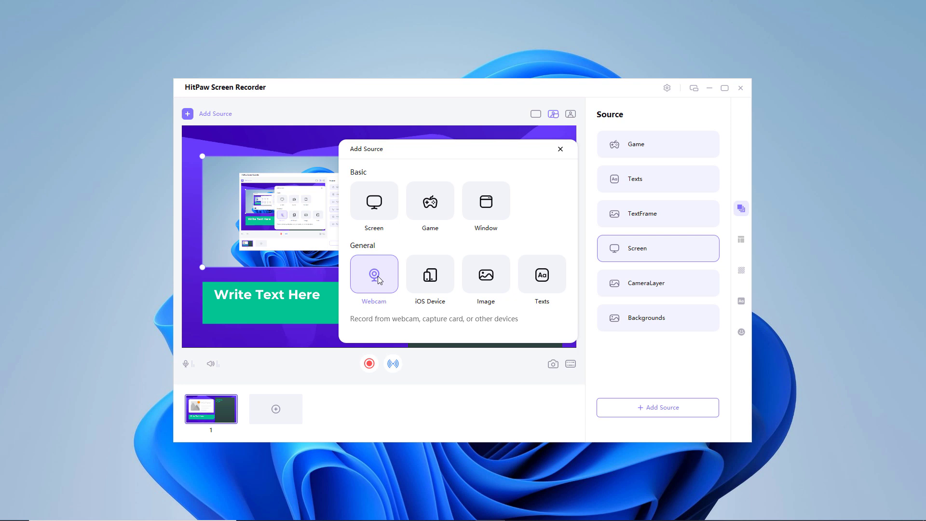
# - Add the webcam feed, dismiss the source chooser, and start recording the scene
pyautogui.click(375, 276)
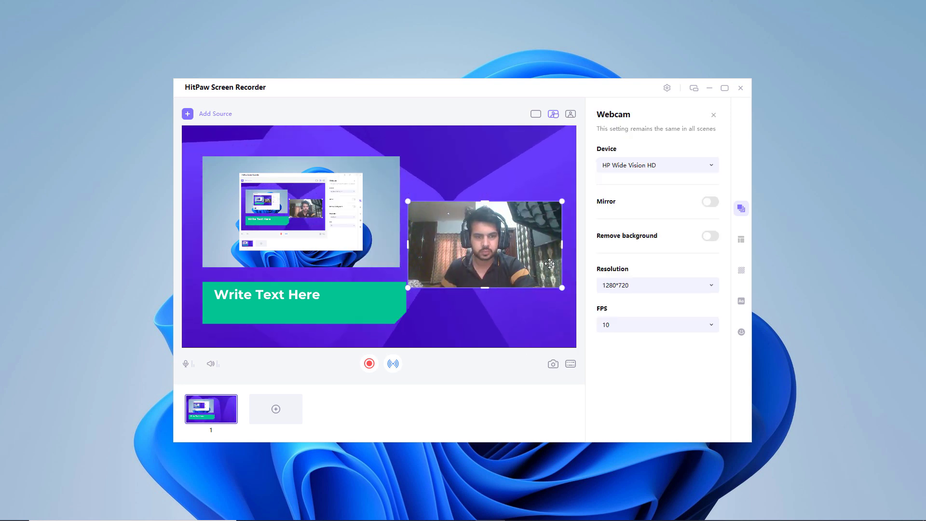
pyautogui.click(215, 113)
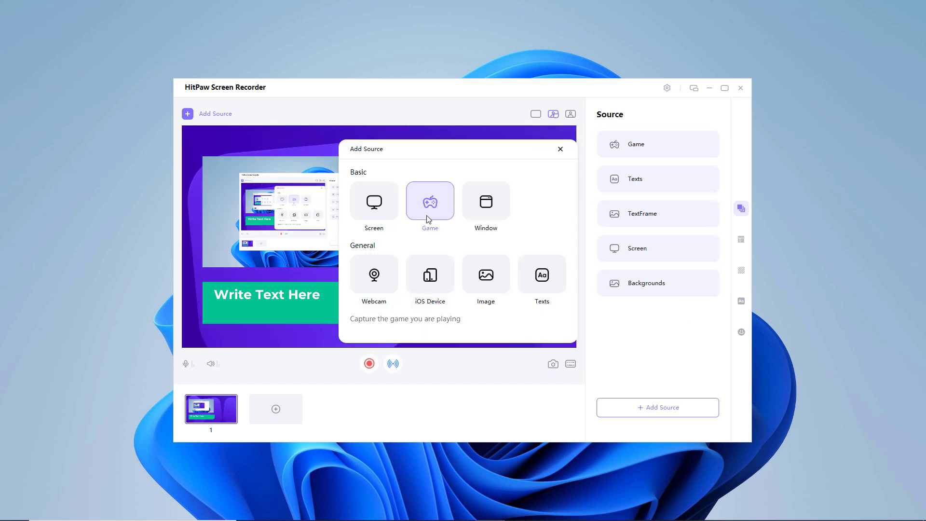
pyautogui.click(560, 148)
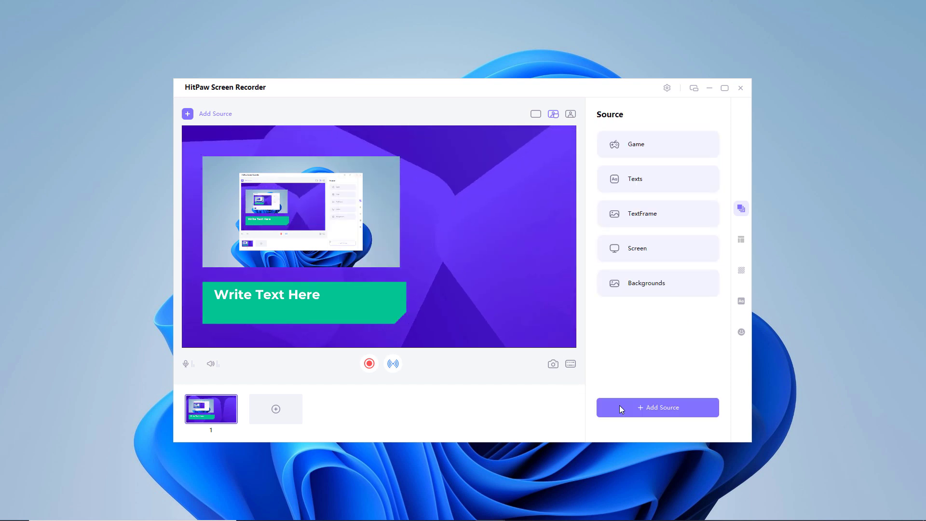
pyautogui.moveTo(185, 363)
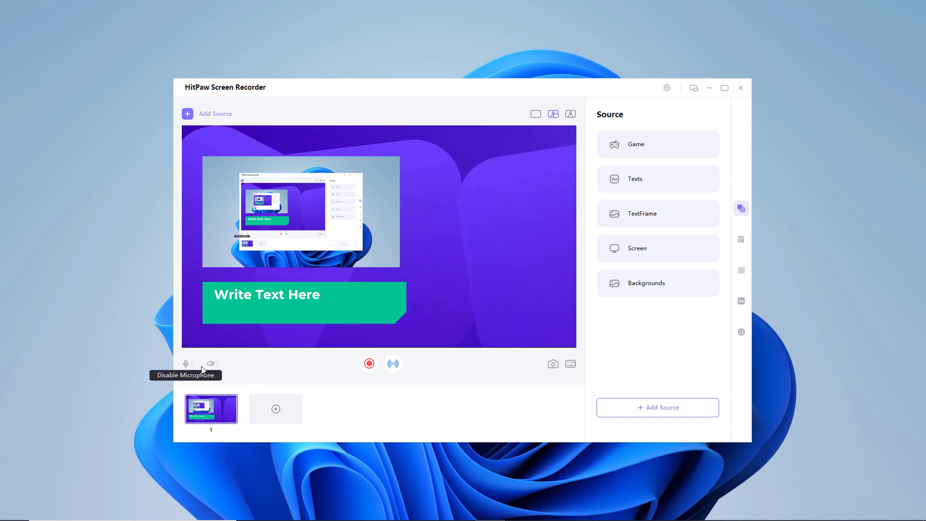
pyautogui.click(369, 364)
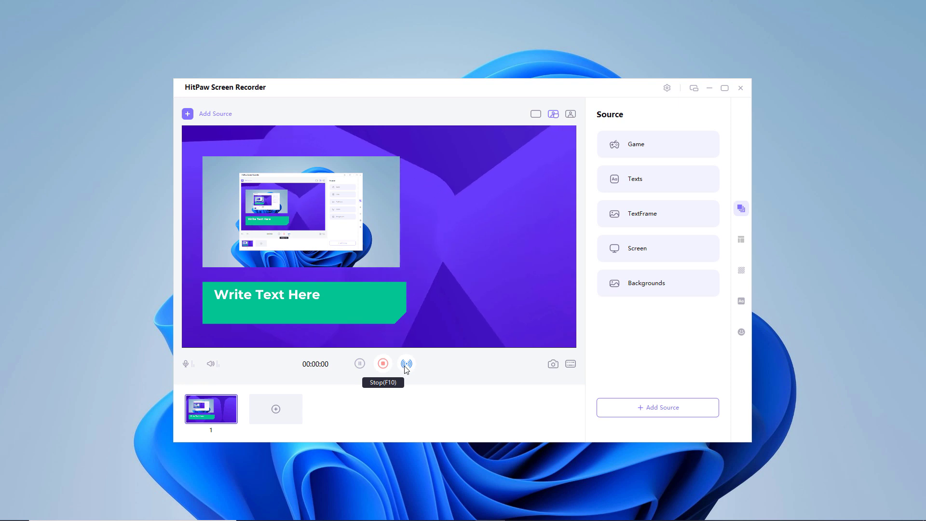
pyautogui.moveTo(406, 364)
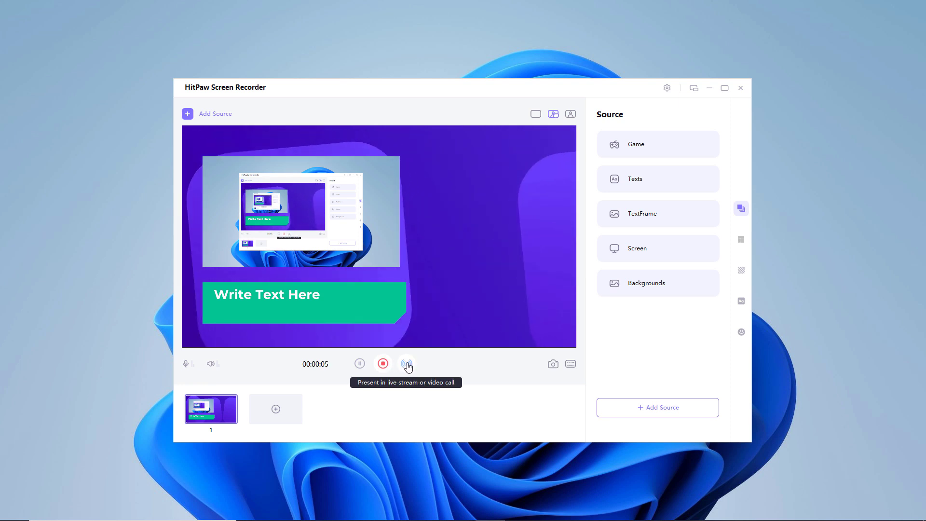
# - Bring up the live stream guide and view the YouTube Live virtual camera connection steps
pyautogui.click(407, 364)
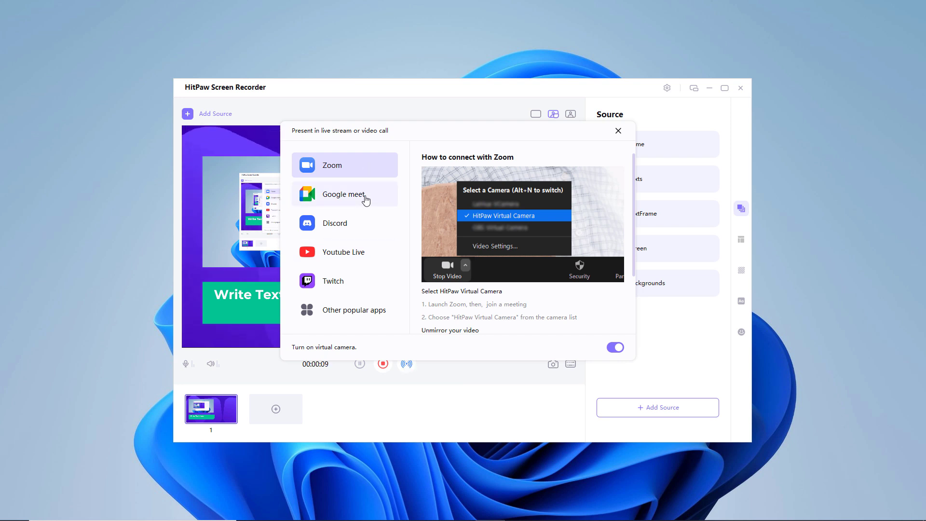
pyautogui.moveTo(366, 226)
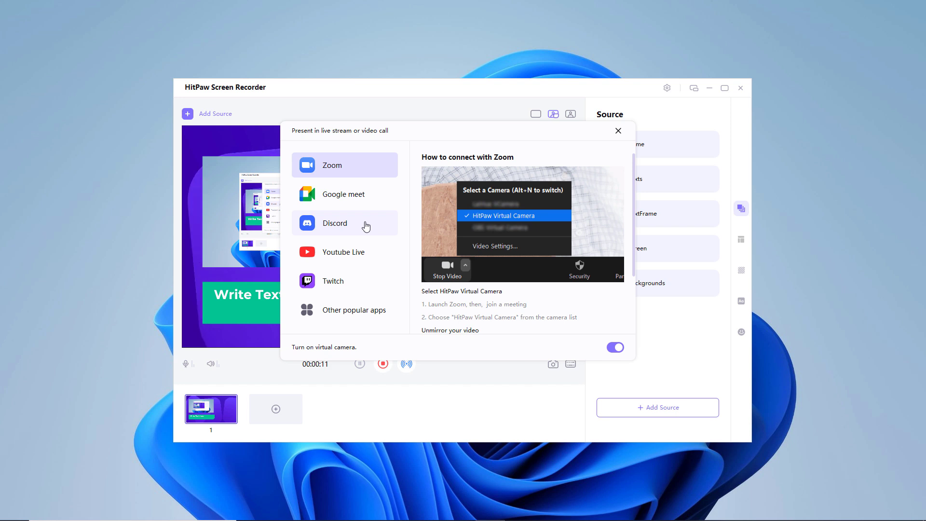
pyautogui.moveTo(366, 251)
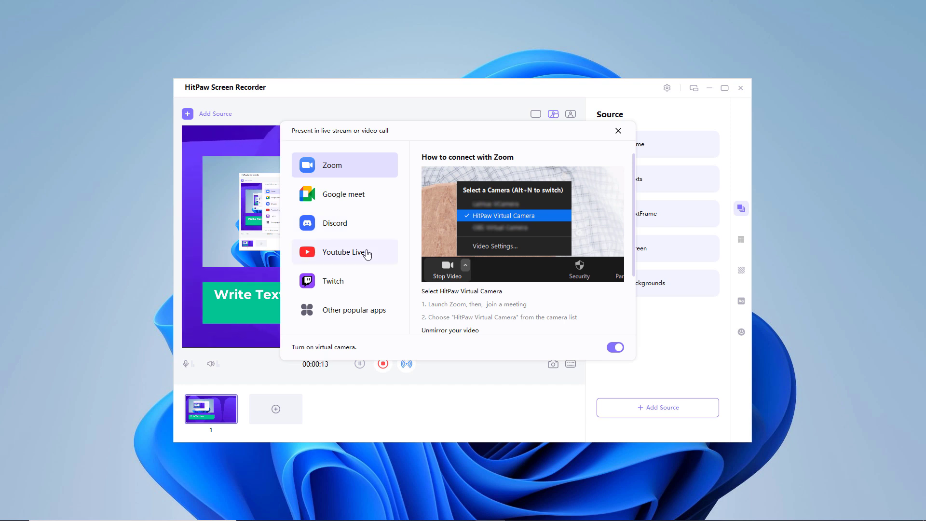
pyautogui.click(344, 252)
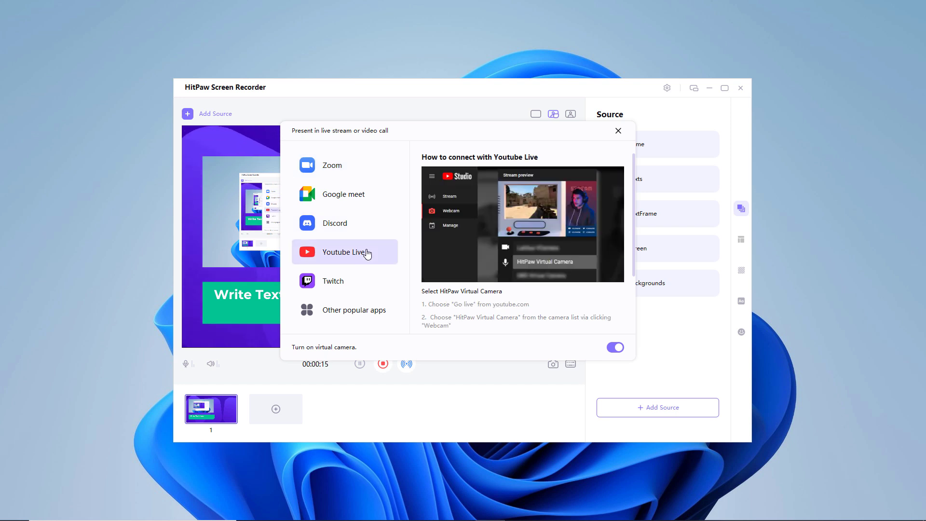
pyautogui.moveTo(507, 305)
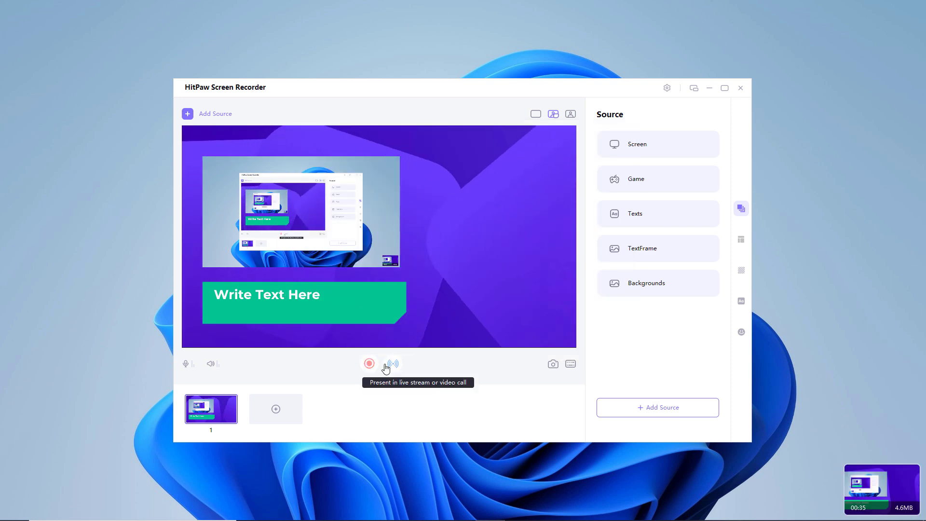
pyautogui.moveTo(860, 462)
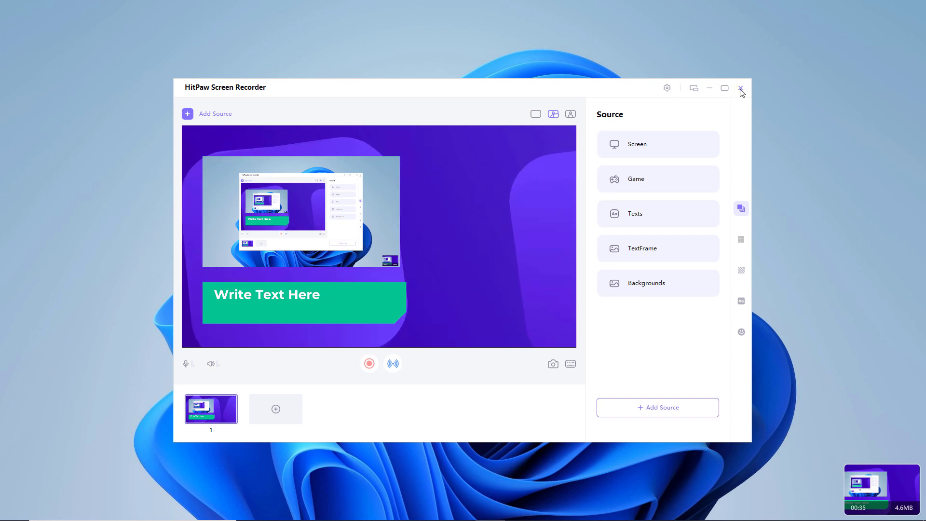
# - Close the scene editor, start a Virtual Camera session and apply the Game streaming template
pyautogui.click(741, 88)
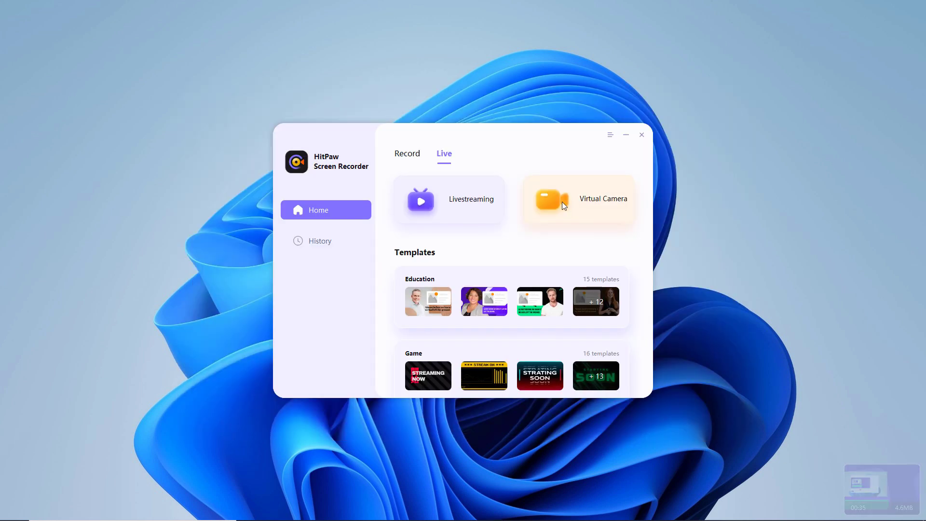
pyautogui.click(642, 134)
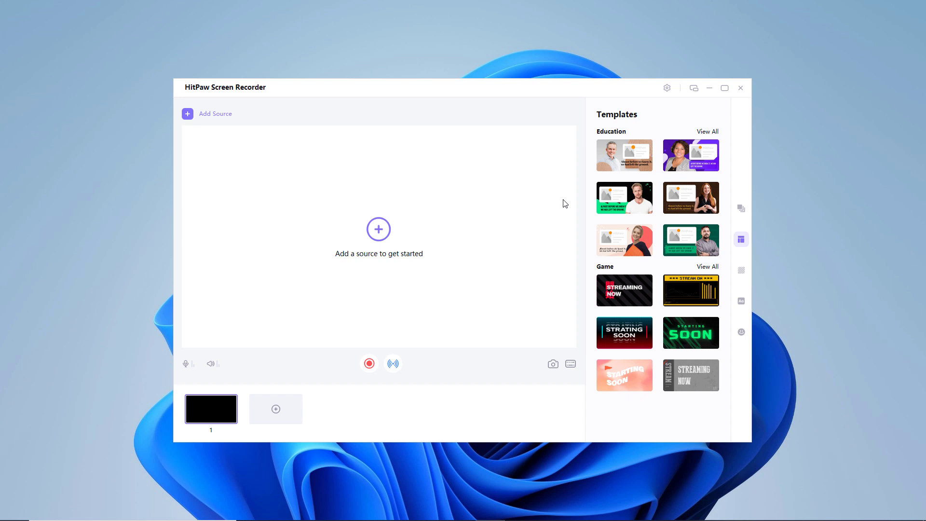
pyautogui.moveTo(481, 230)
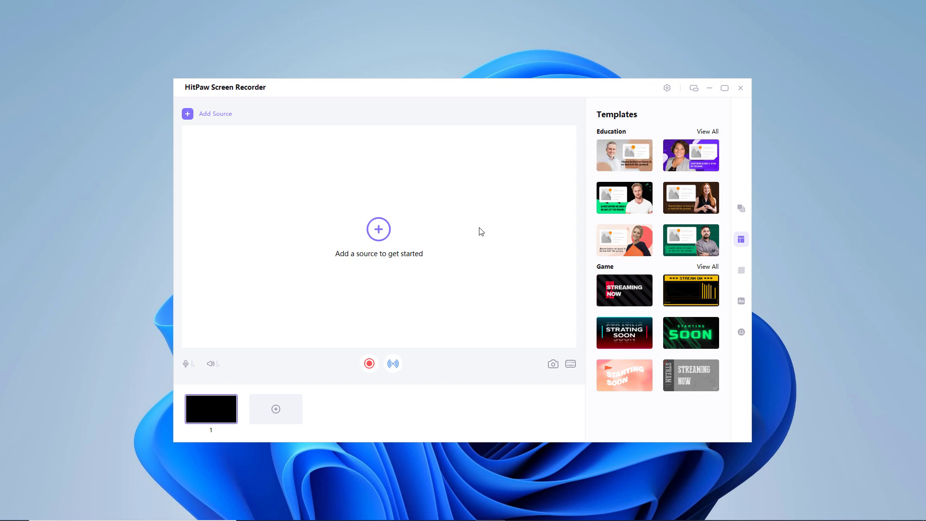
pyautogui.moveTo(653, 298)
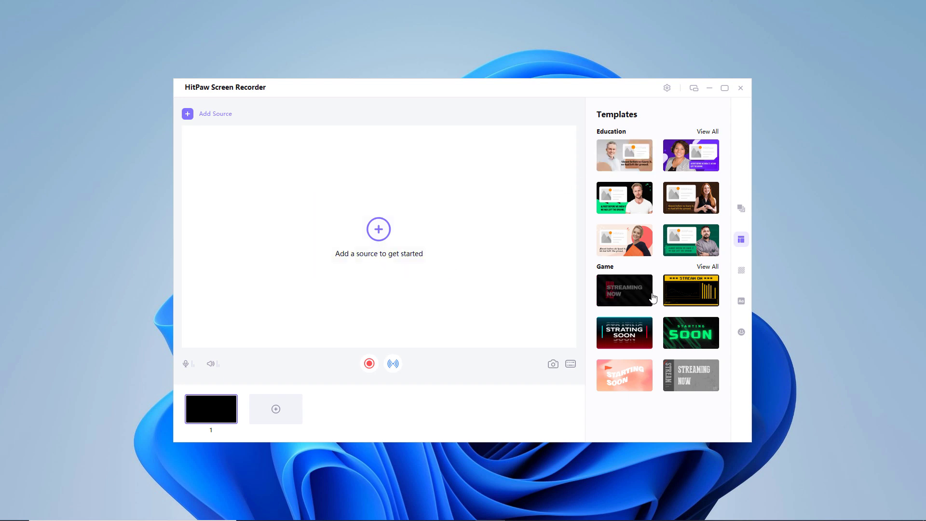
pyautogui.click(624, 291)
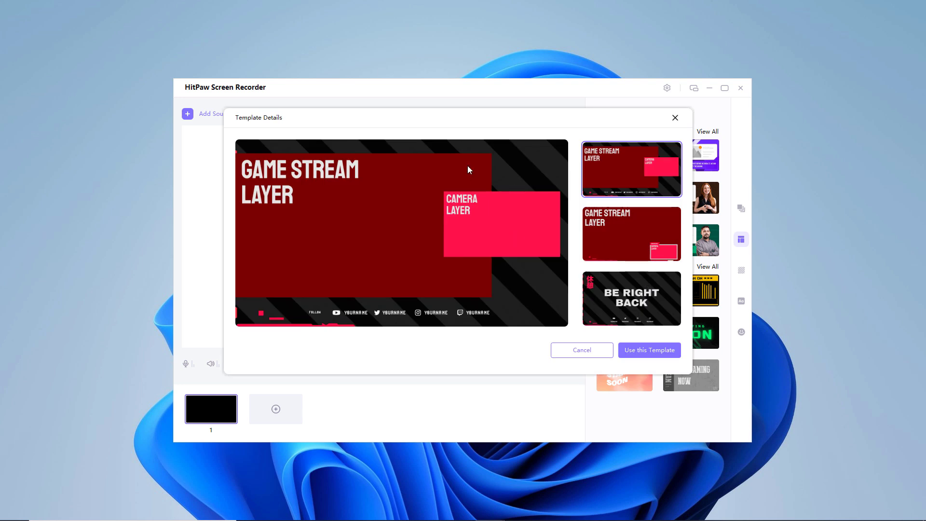
pyautogui.click(581, 349)
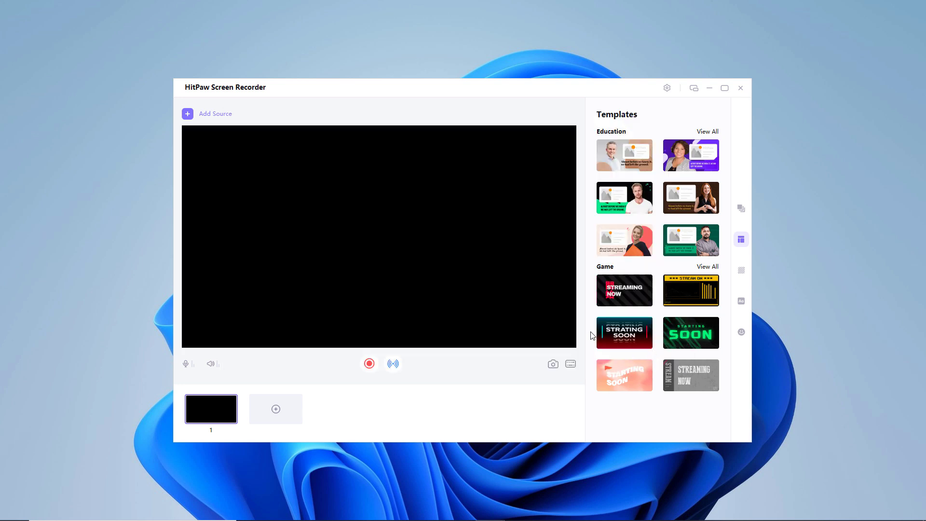
# - Add a Screen source so the virtual camera scene shows the whole desktop
pyautogui.click(625, 332)
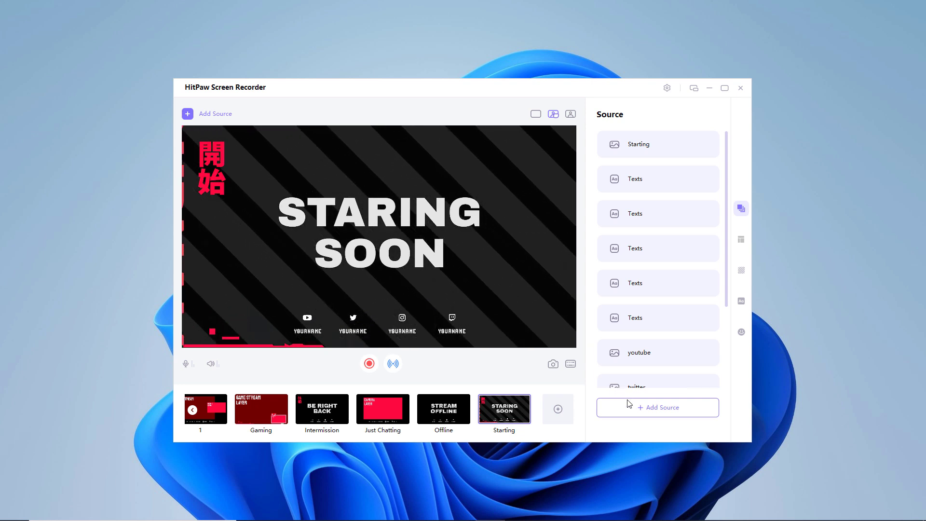
pyautogui.moveTo(615, 145)
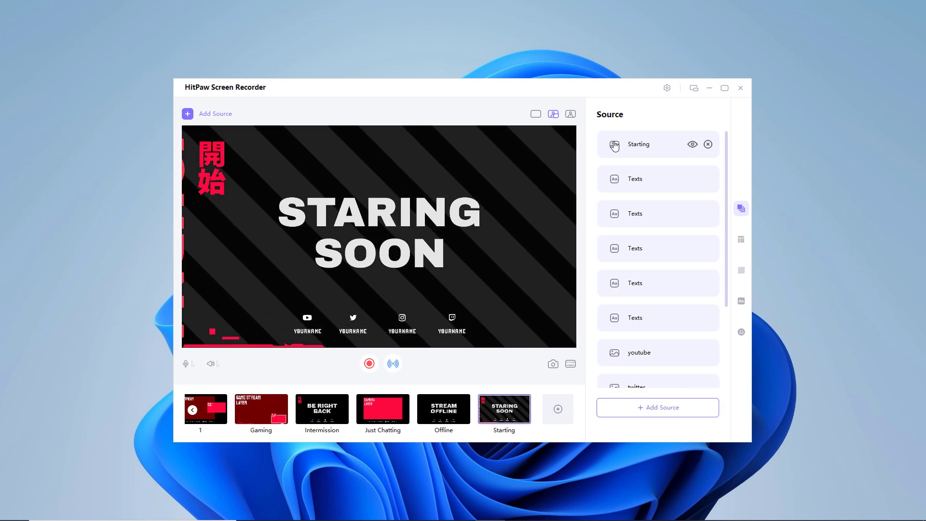
pyautogui.scroll(-3)
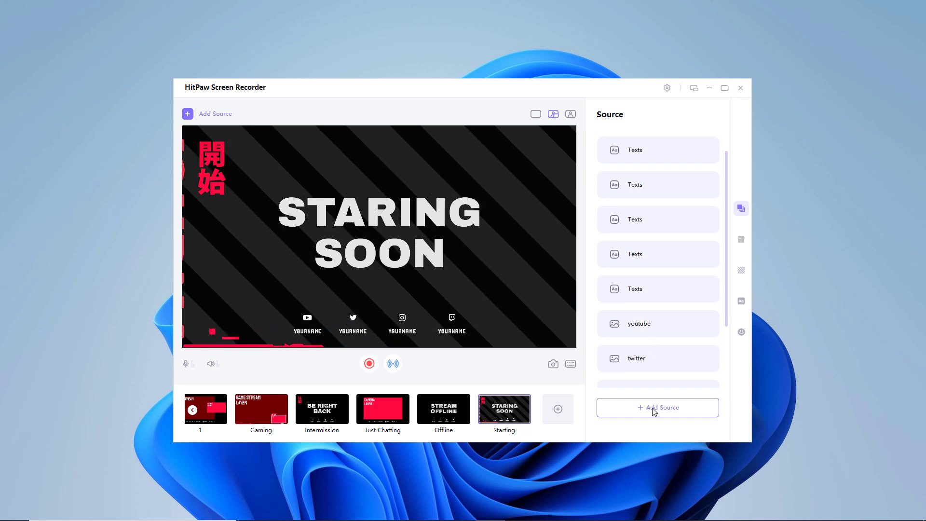
pyautogui.click(657, 407)
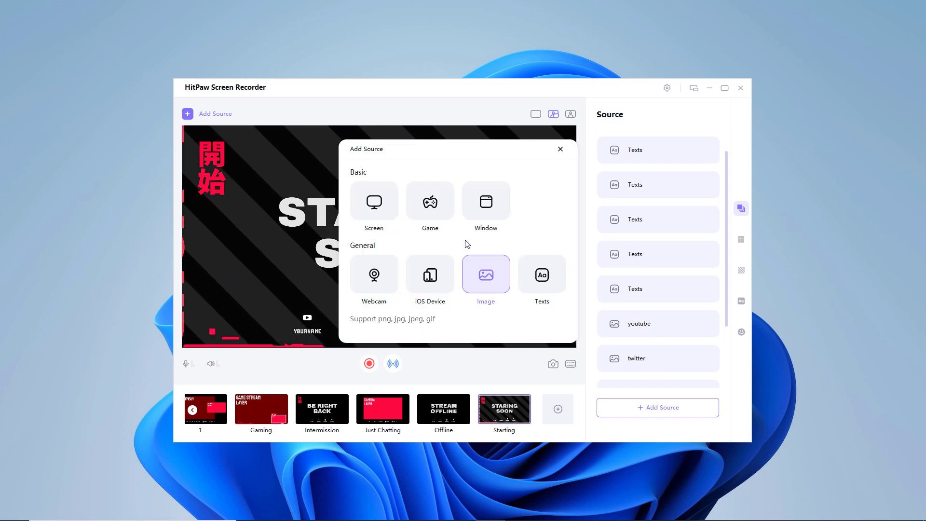
pyautogui.click(374, 202)
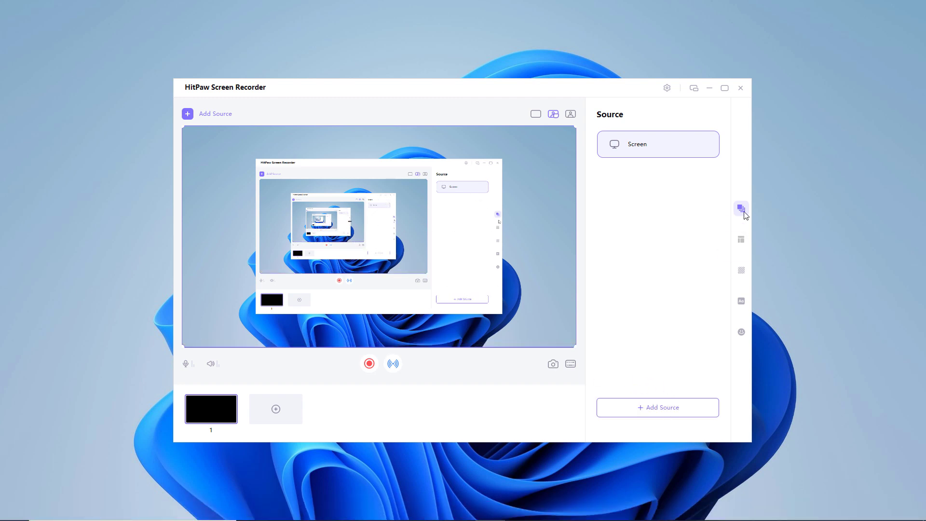
# - Look through the scene Templates panel, then the Backgrounds image collection
pyautogui.click(741, 239)
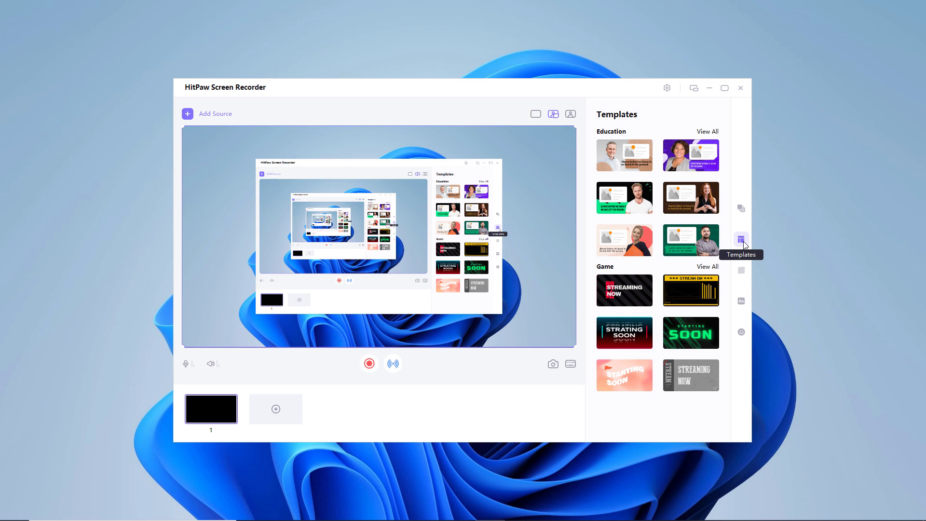
pyautogui.click(741, 270)
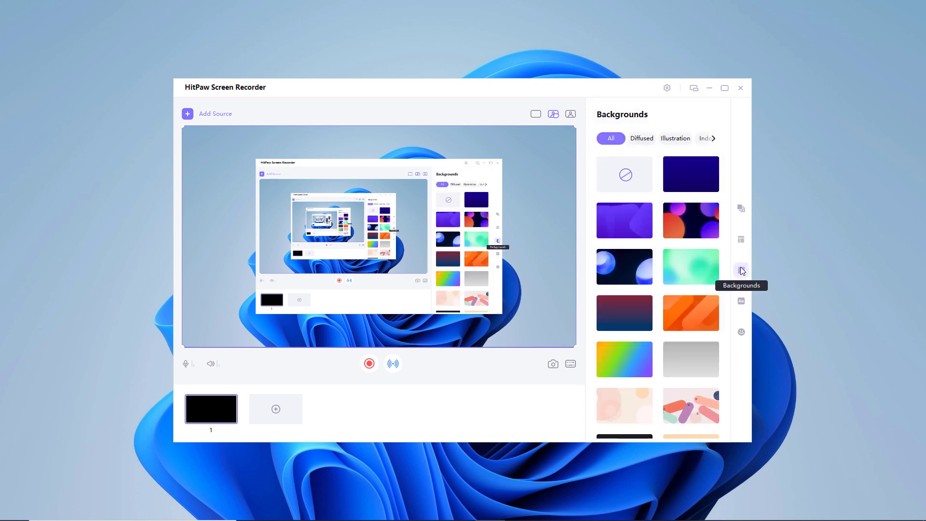
pyautogui.moveTo(674, 291)
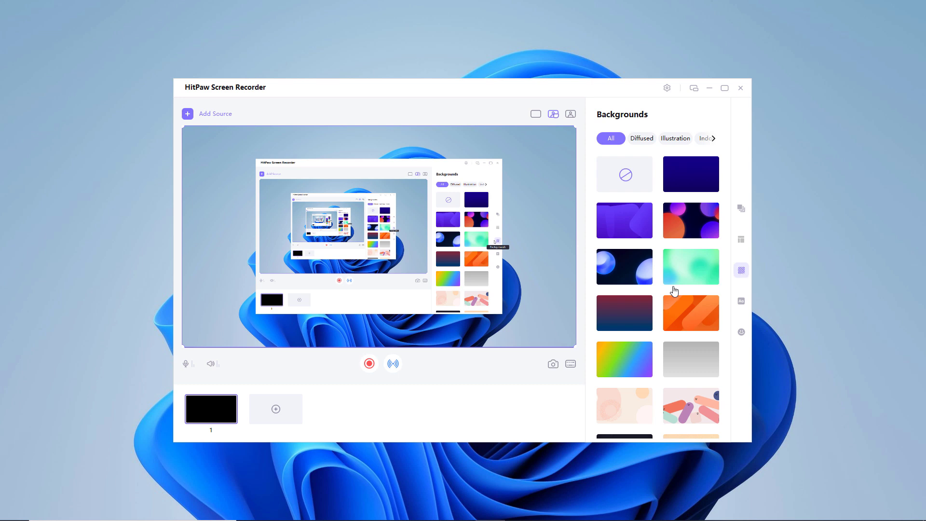
# - View the virtual camera connection steps for Discord, then for YouTube Live
pyautogui.click(393, 363)
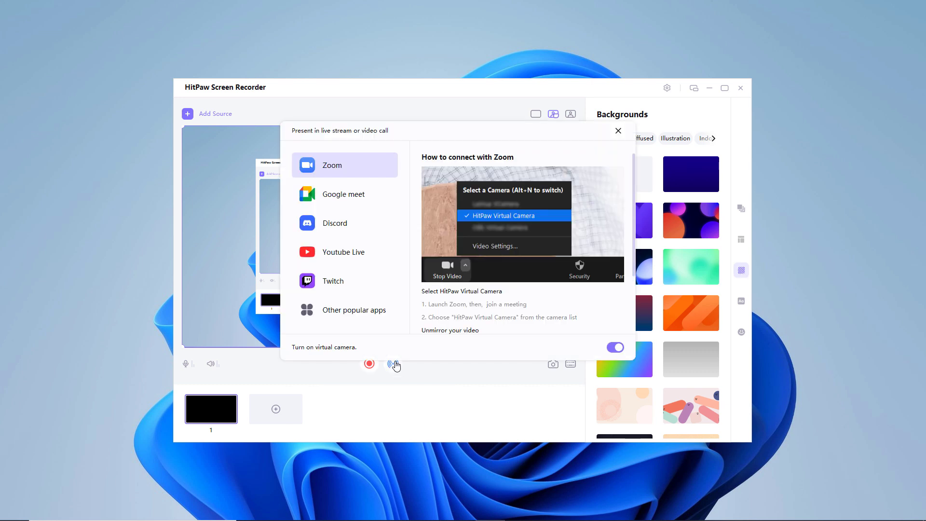
pyautogui.moveTo(370, 173)
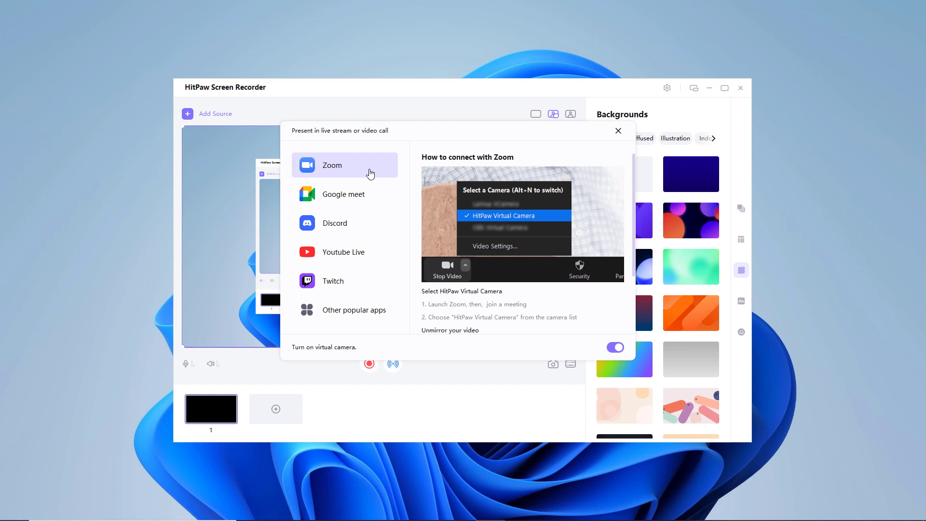
pyautogui.moveTo(337, 195)
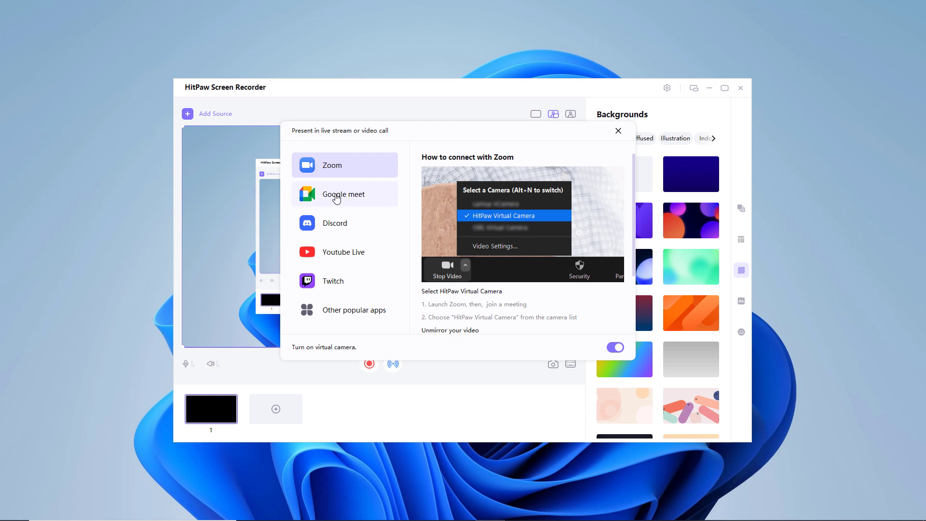
pyautogui.click(335, 223)
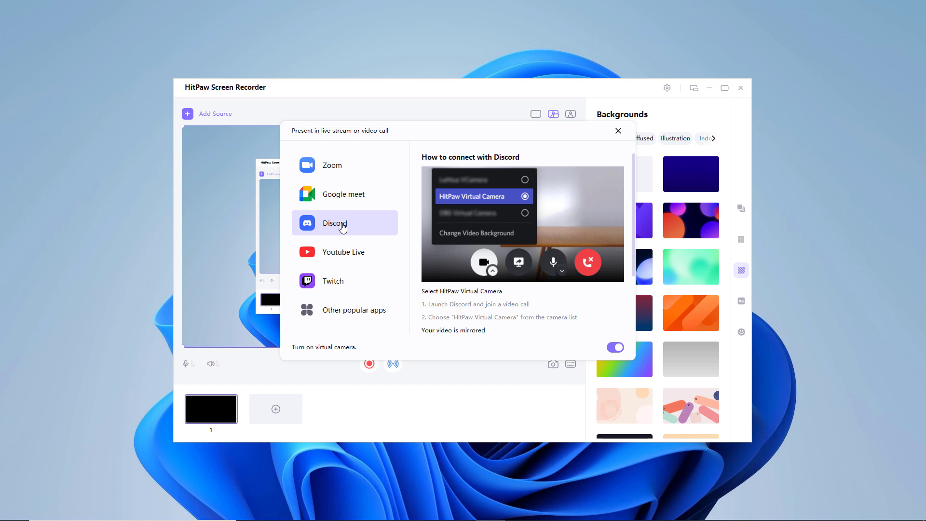
pyautogui.moveTo(494, 314)
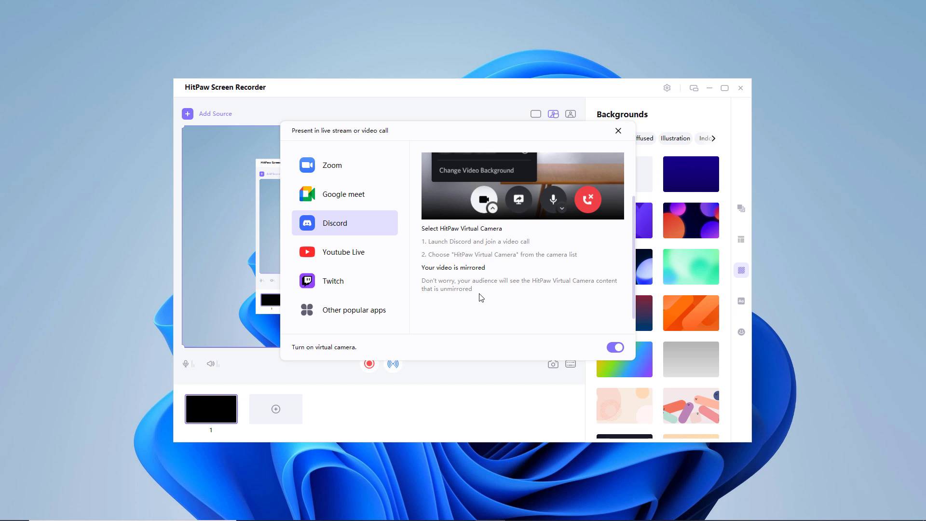
pyautogui.click(343, 251)
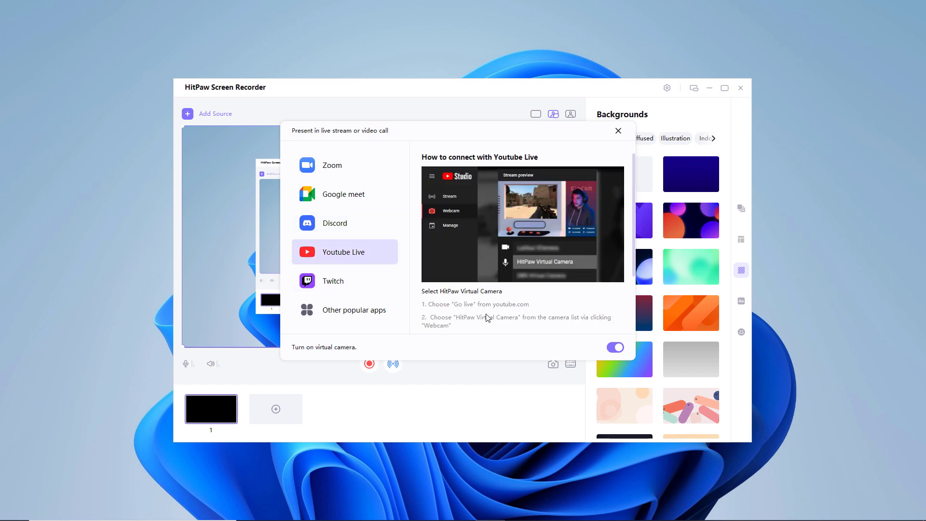
pyautogui.moveTo(498, 338)
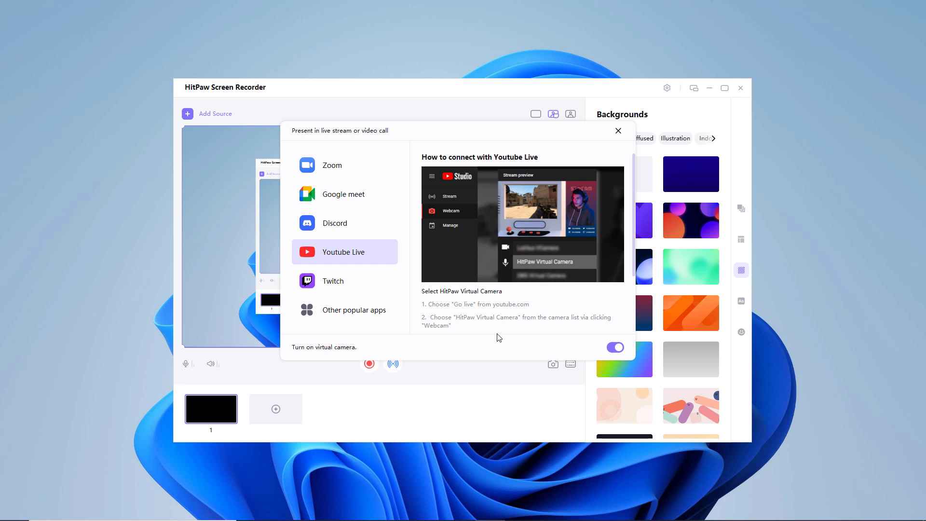
pyautogui.moveTo(475, 318)
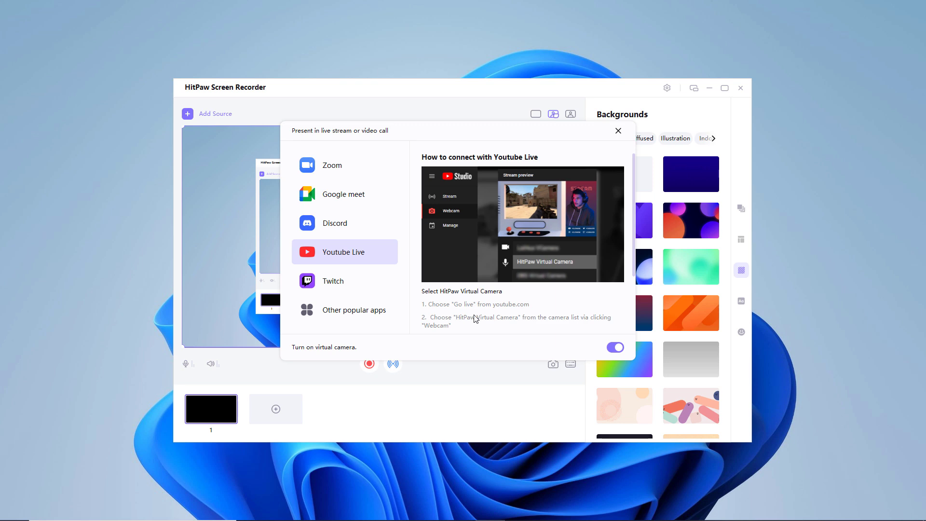
pyautogui.moveTo(494, 328)
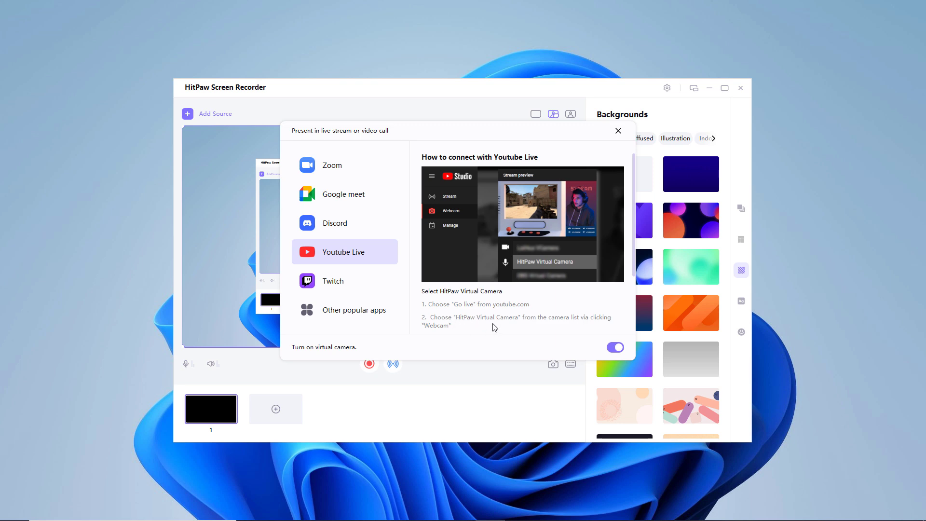